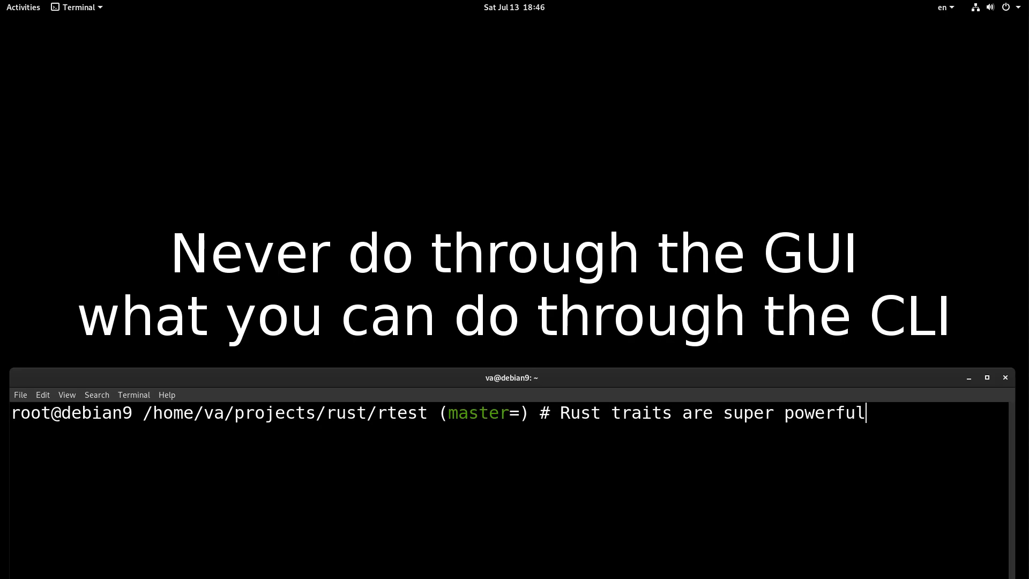
{"action": "mouse_move", "coordinate": [986, 378]}
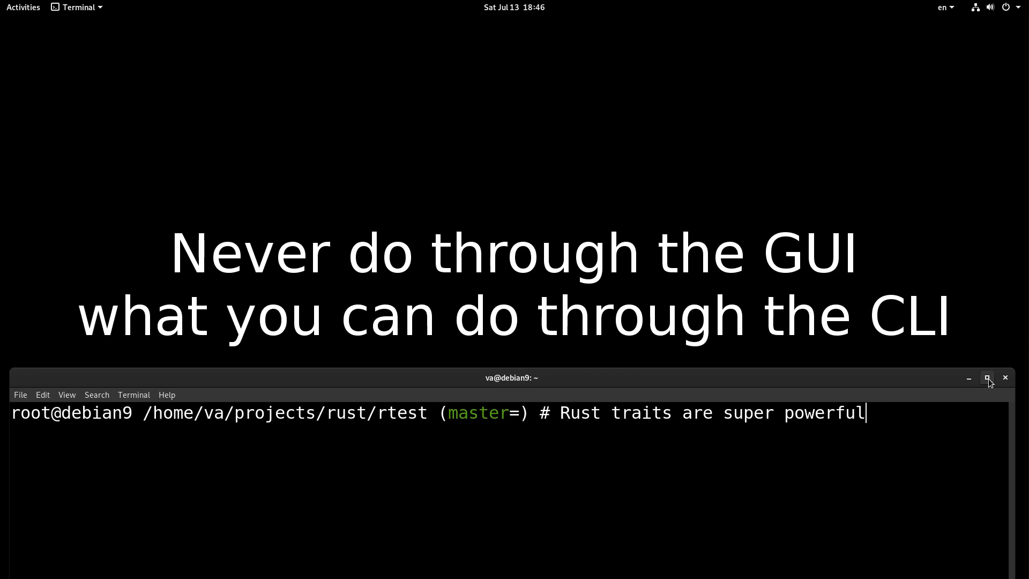
Maximize the Terminal, discard the unsent comment line, and bring up main.rs in CLion.
{"action": "left_click", "coordinate": [987, 377]}
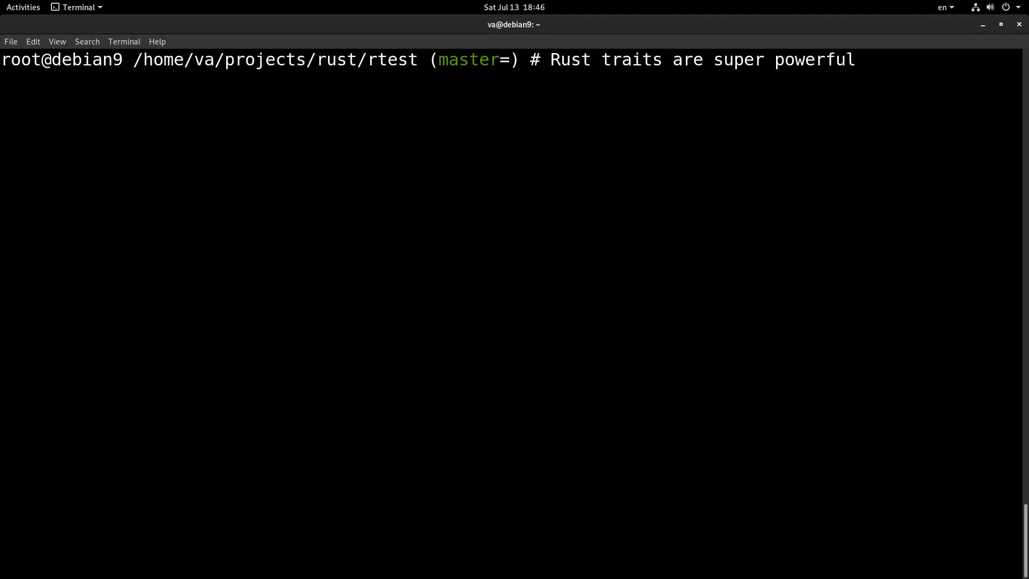
{"action": "key", "text": "ctrl+c"}
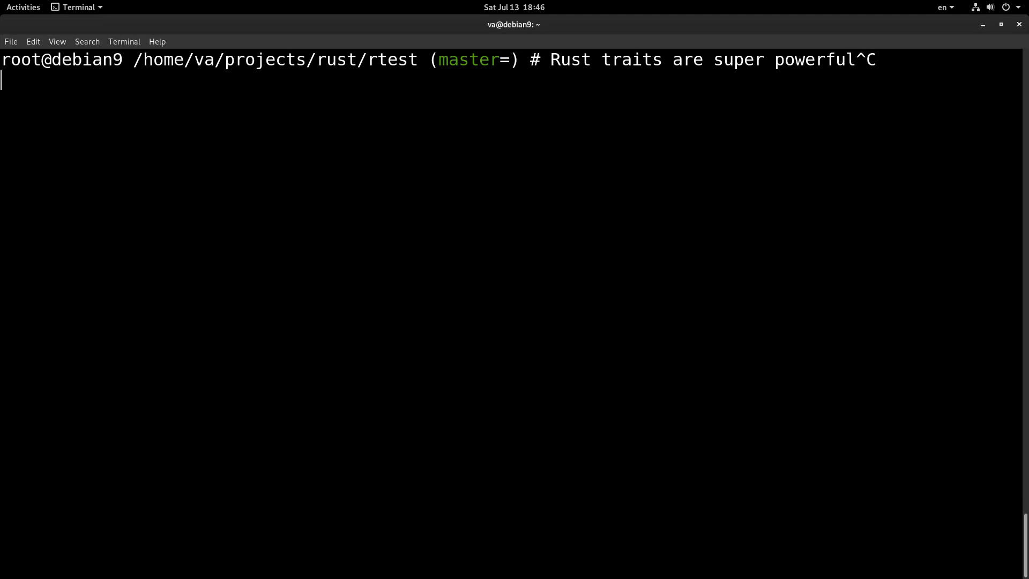
{"action": "key", "text": "ctrl+c"}
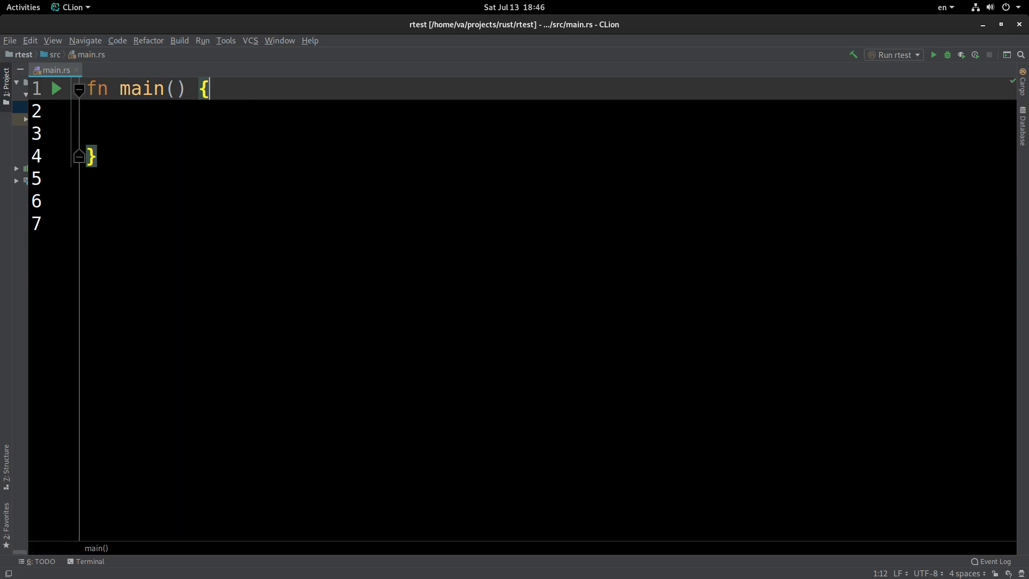
Add an indented blank line after the opening brace of main.
{"action": "key", "text": "Return"}
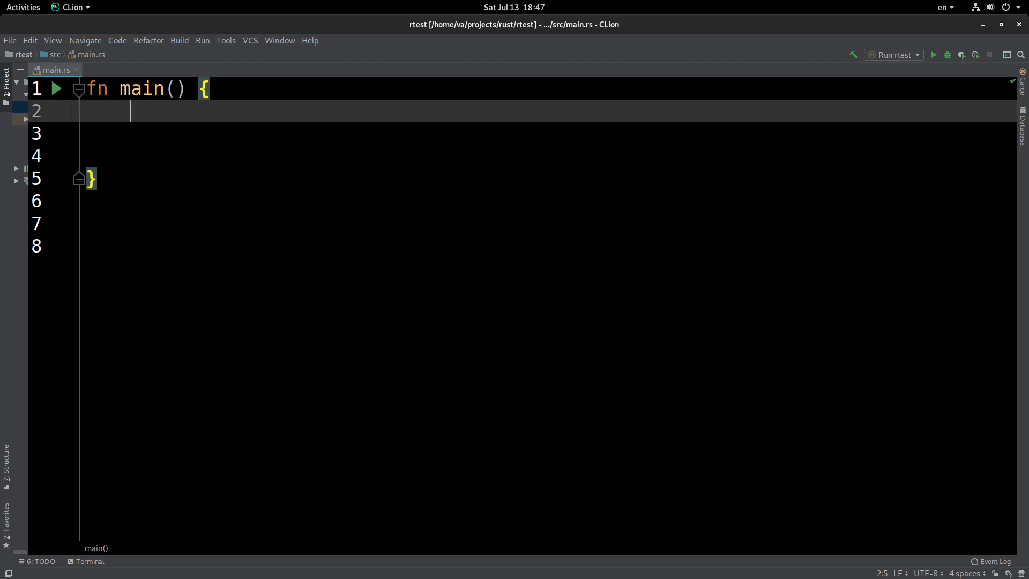
Declare trait RustLover with a show_some_love(&self) method inside main.
{"action": "type", "text": "tra"}
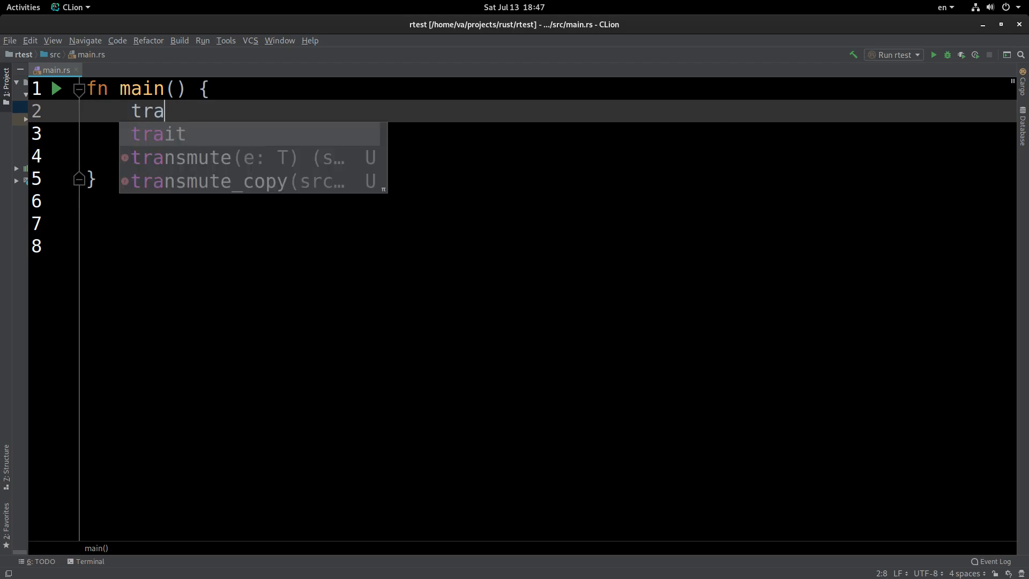
{"action": "type", "text": "i"}
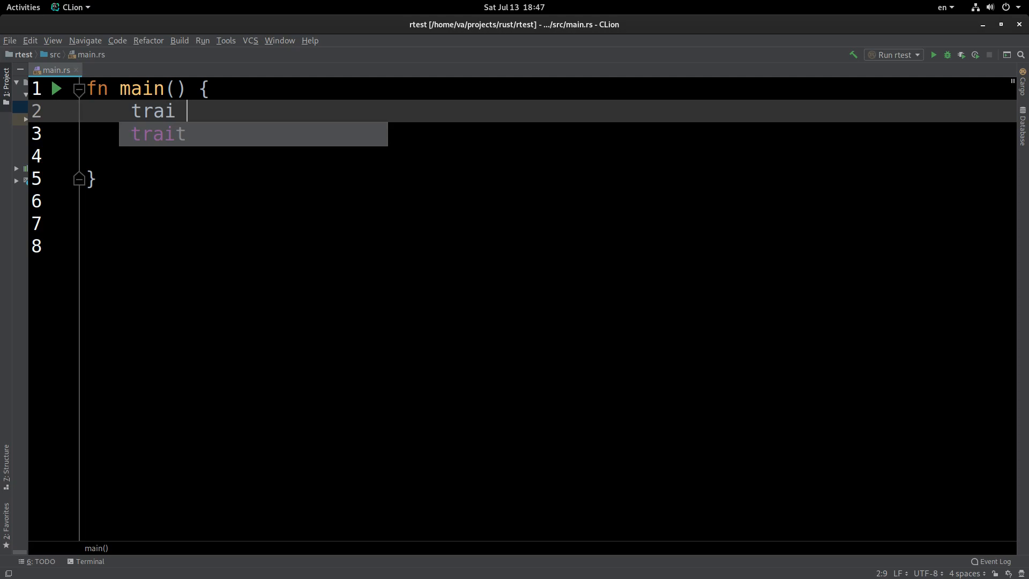
{"action": "type", "text": "Rust"}
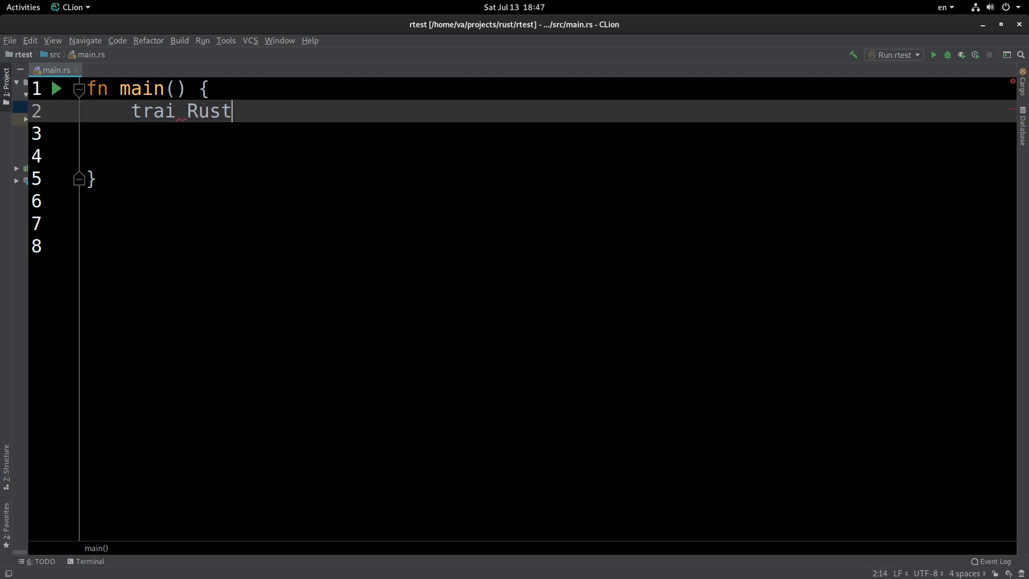
{"action": "type", "text": "Lover"}
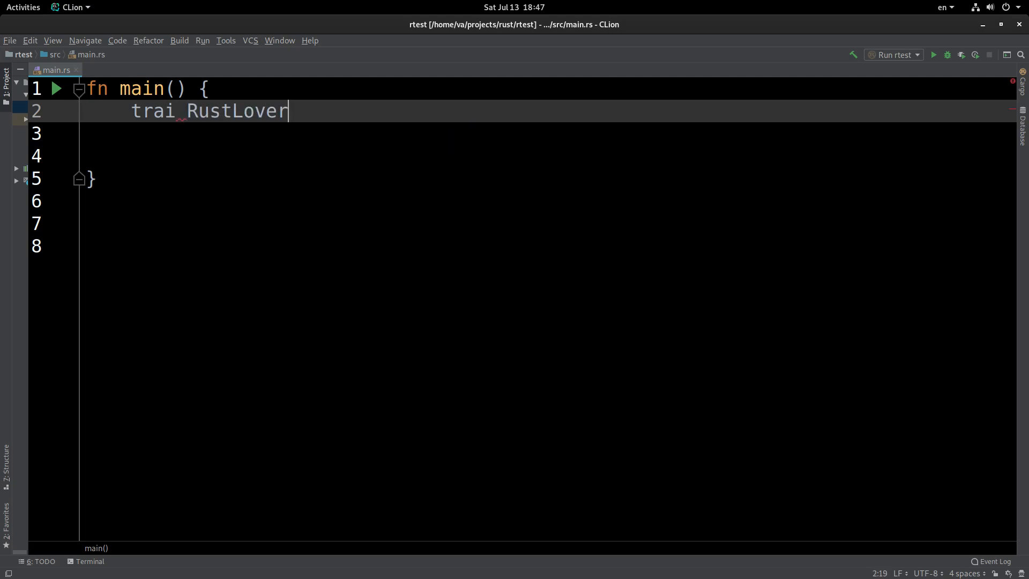
{"action": "type", "text": "{"}
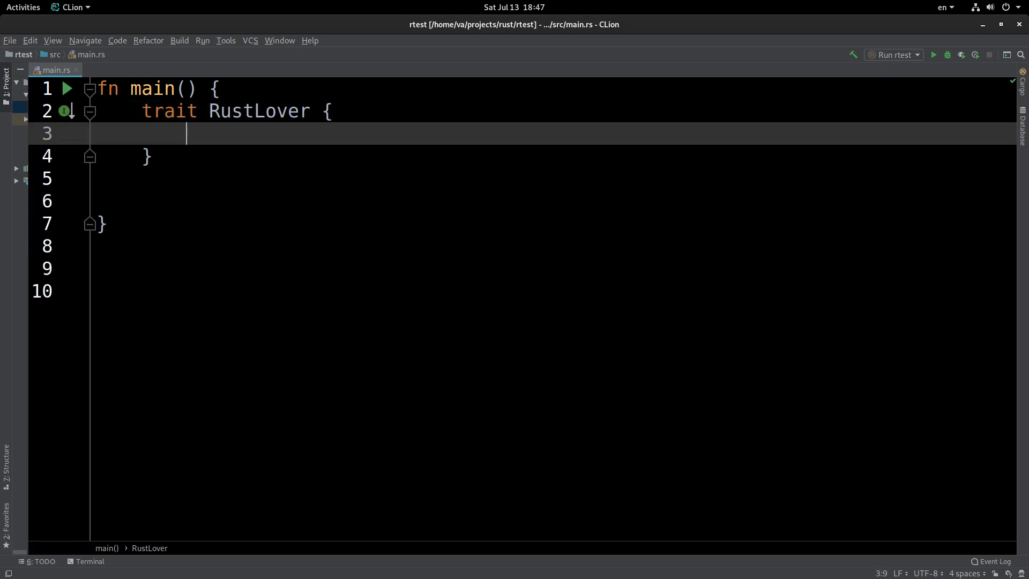
{"action": "type", "text": "fn sh"}
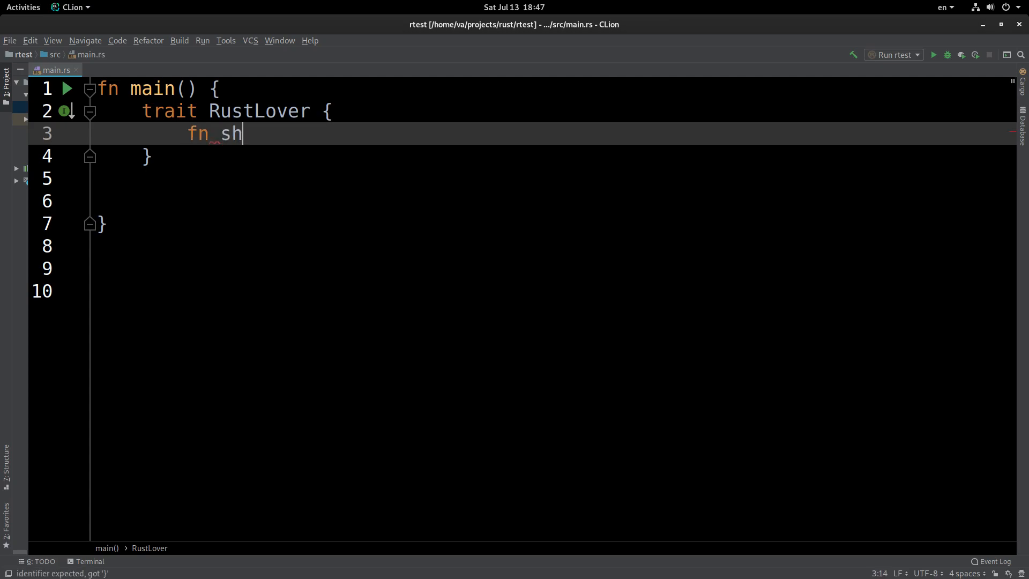
{"action": "type", "text": "ow_some"}
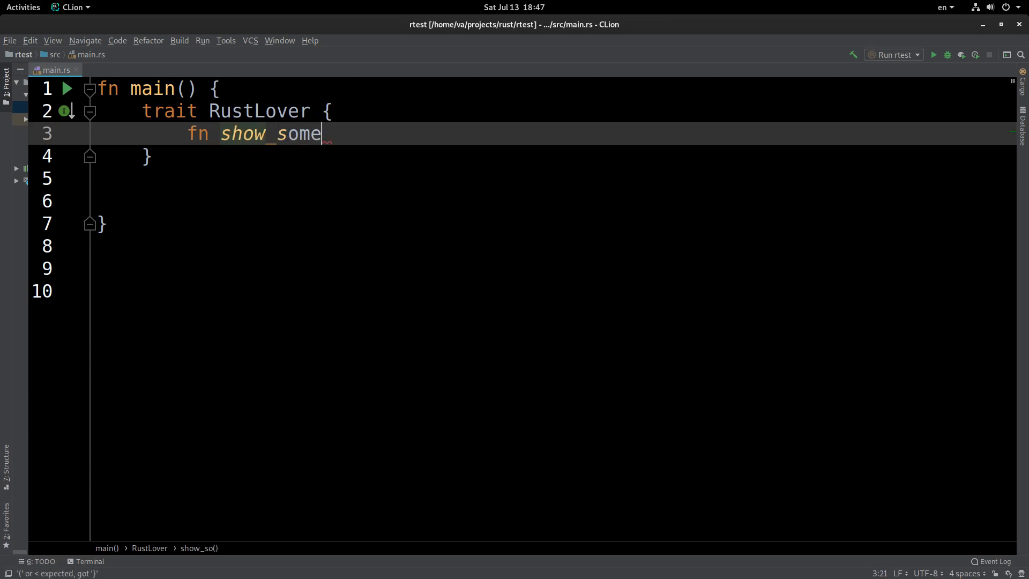
{"action": "type", "text": "_love"}
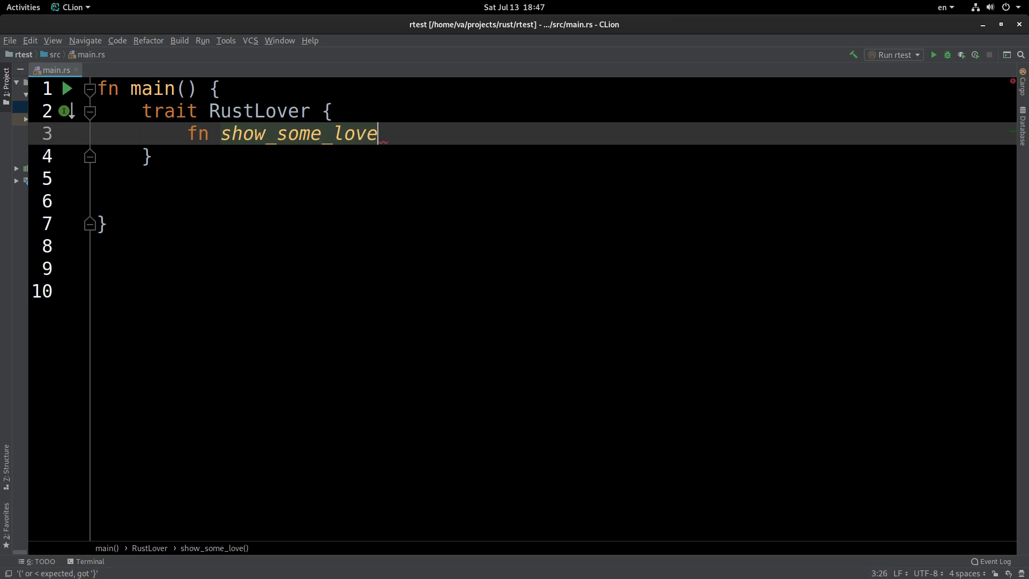
{"action": "type", "text": "() {"}
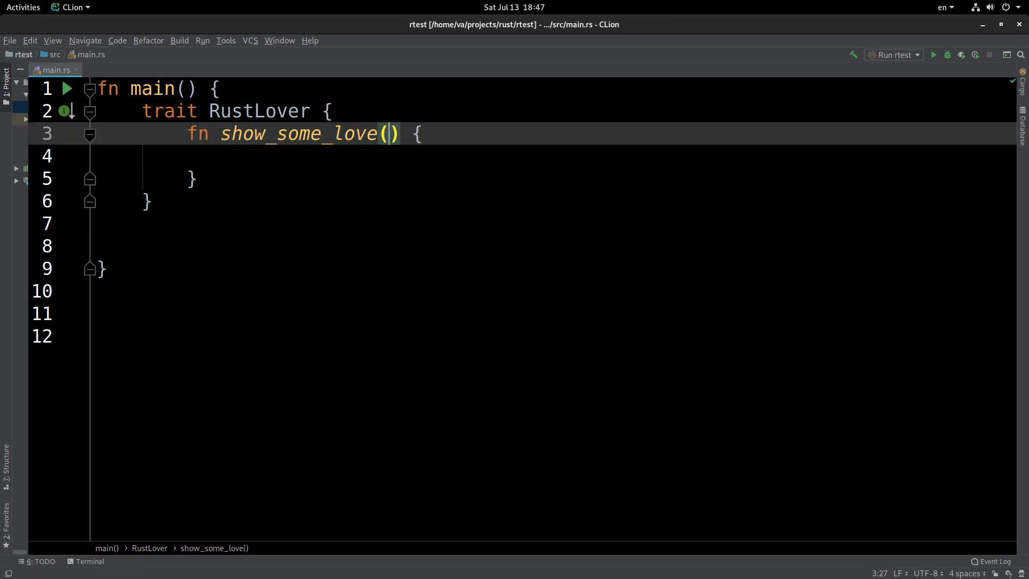
{"action": "type", "text": "&"}
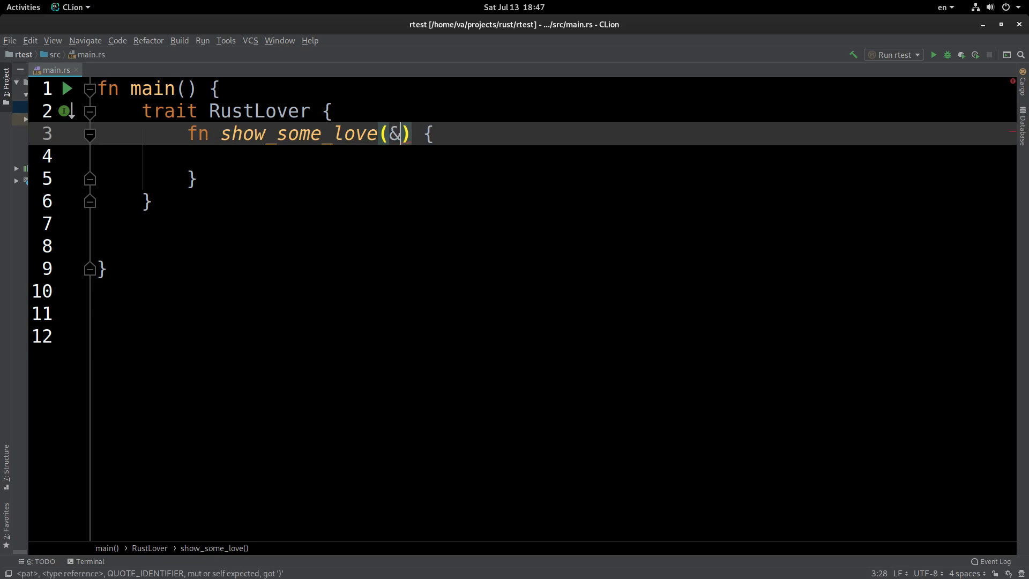
{"action": "type", "text": "self"}
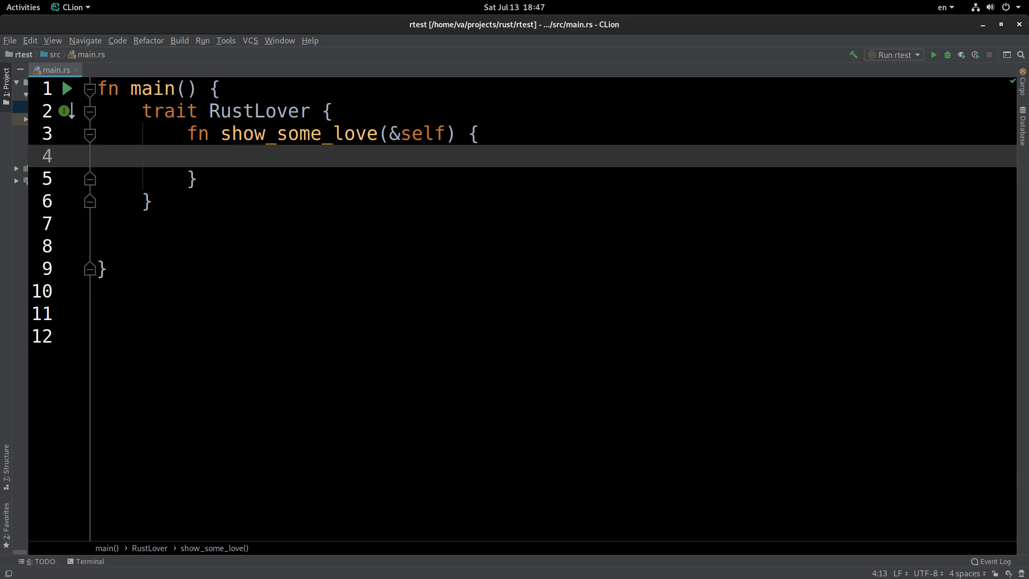
Make show_some_love print "I love Rust!!!" using the println! completion.
{"action": "type", "text": "print"}
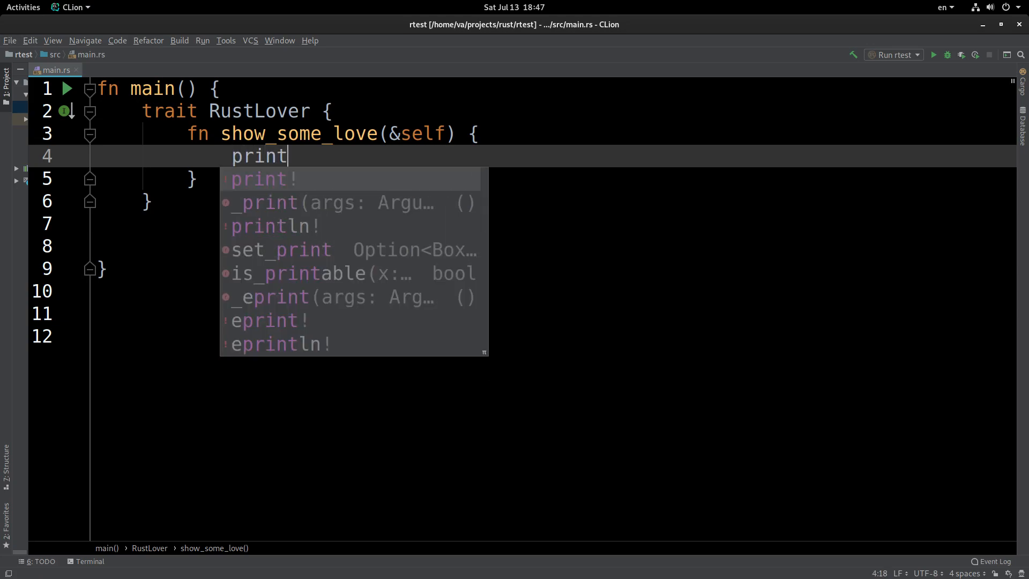
{"action": "left_click", "coordinate": [275, 226]}
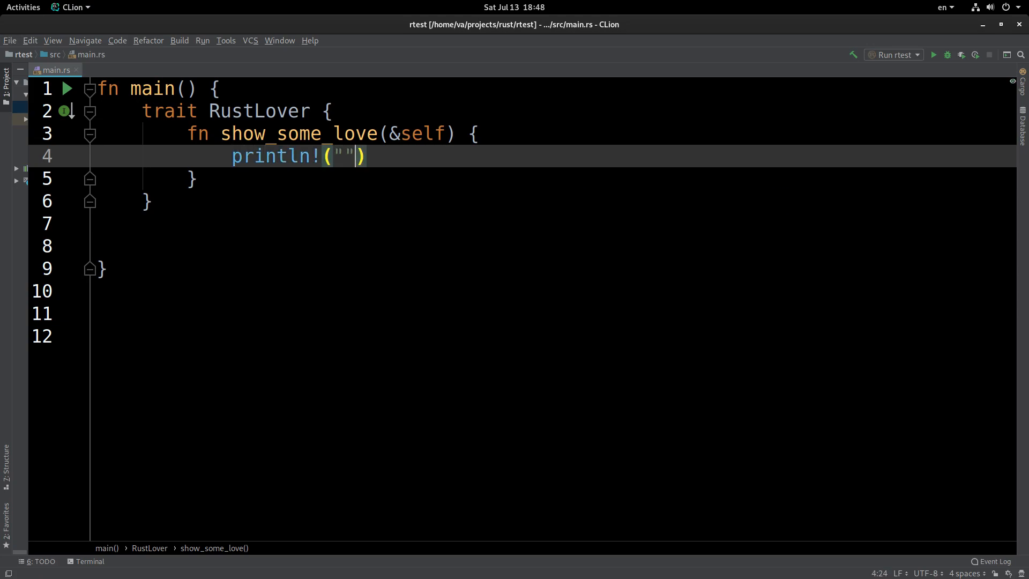
{"action": "type", "text": ";"}
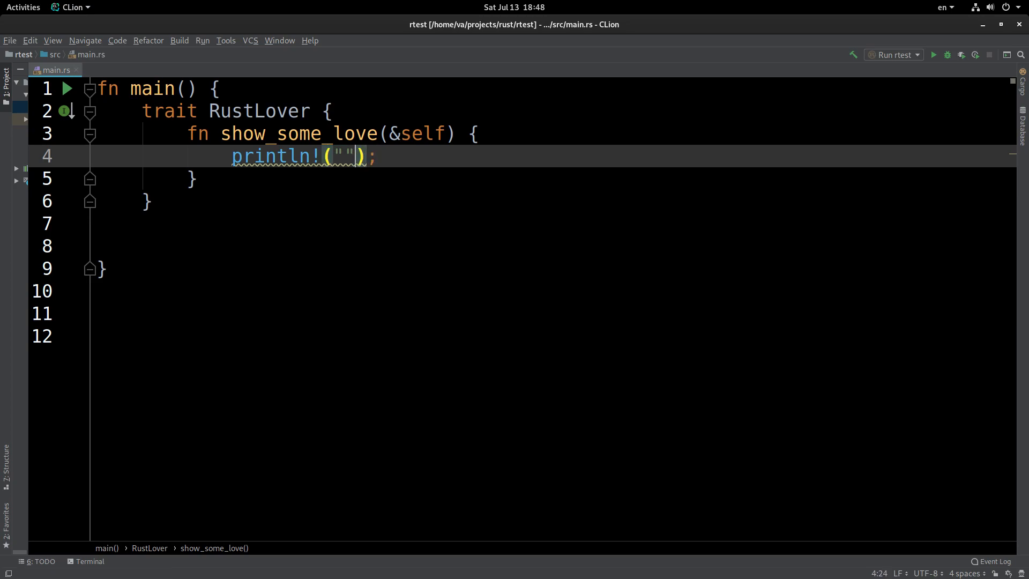
{"action": "type", "text": "I lo"}
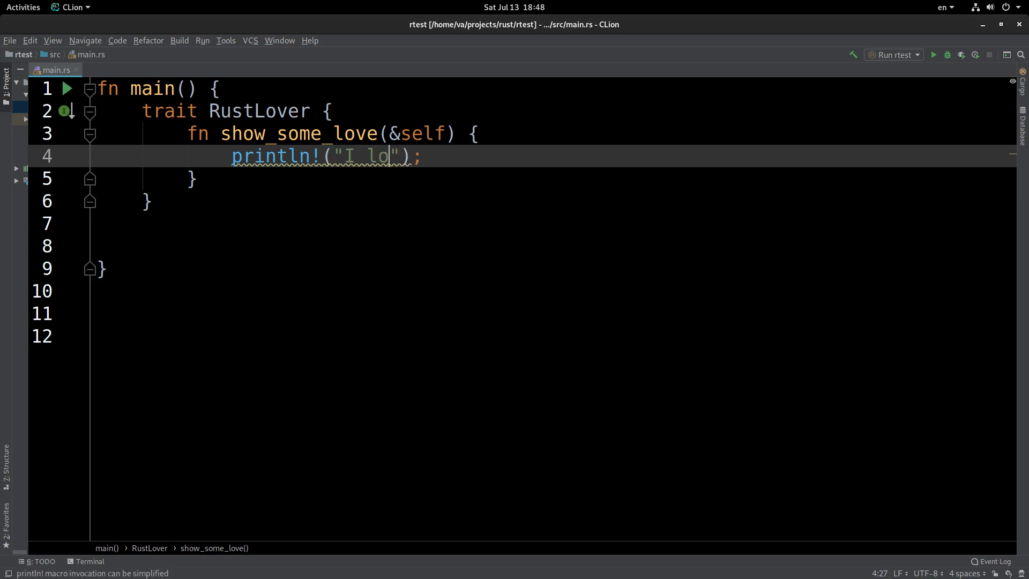
{"action": "type", "text": "ve Rust"}
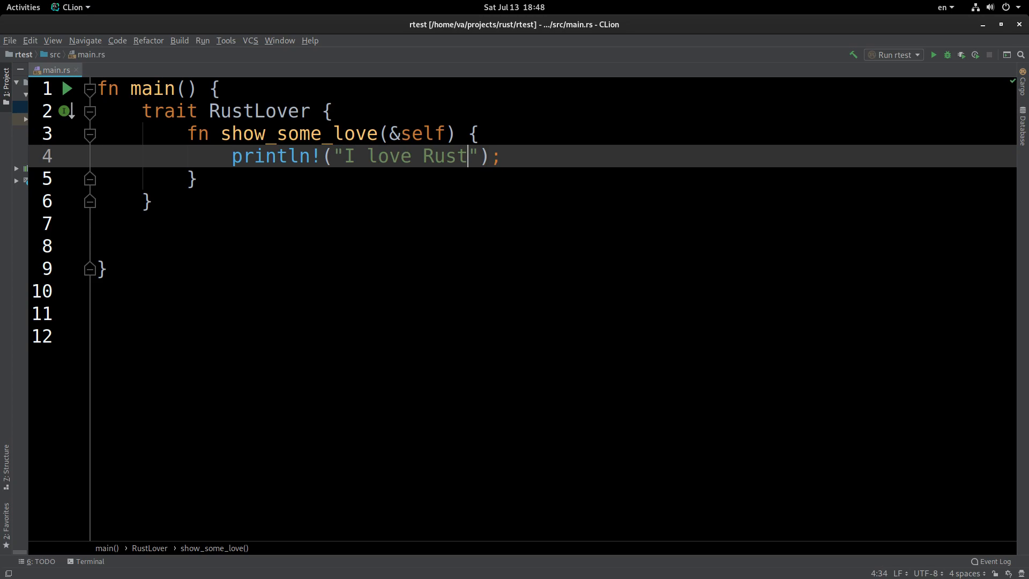
{"action": "type", "text": "!!!"}
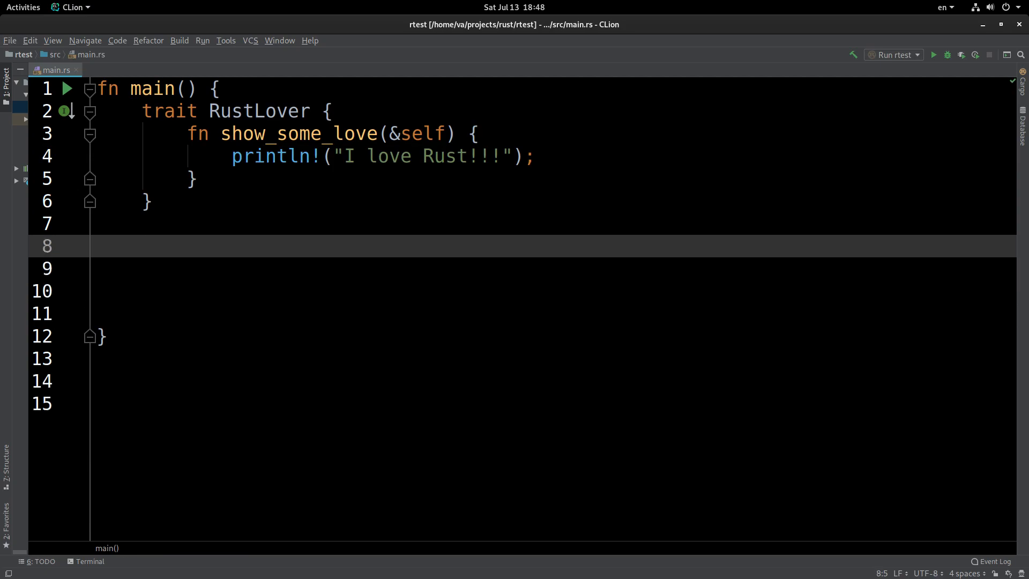
Type the impl keyword on the blank line below the RustLover trait.
{"action": "left_click", "coordinate": [142, 245]}
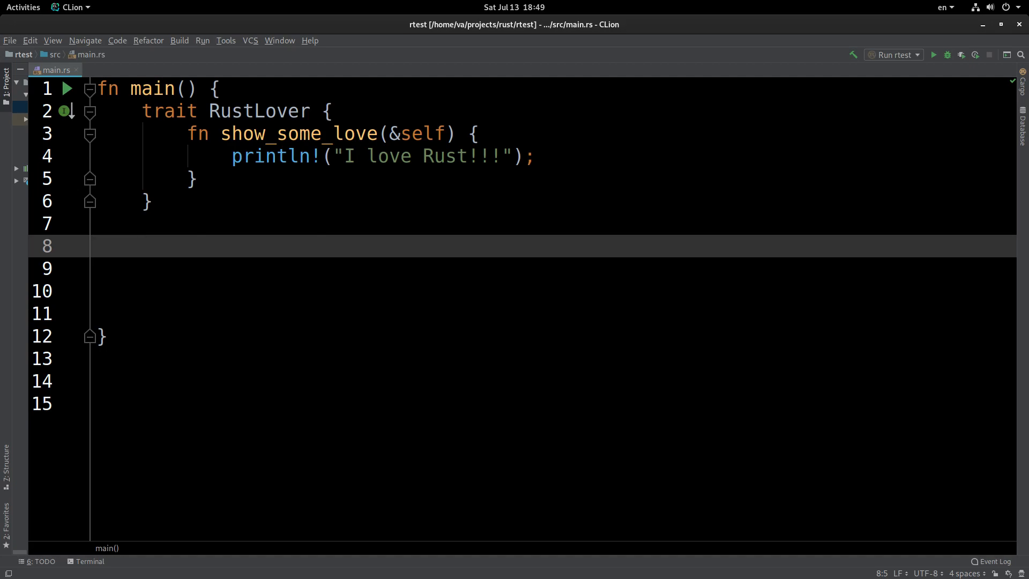
{"action": "type", "text": "impl"}
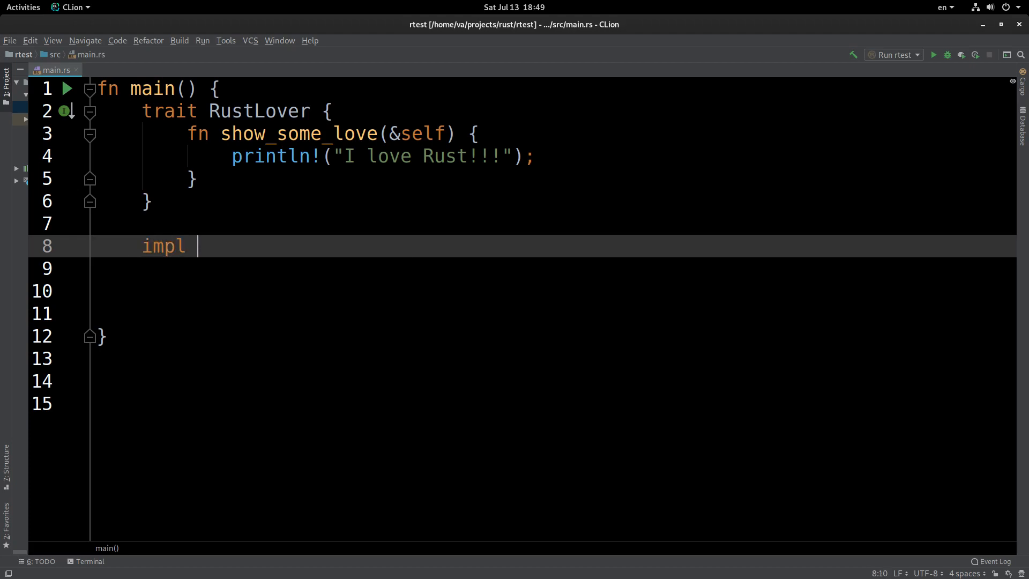
Write an empty `impl RustLover for bool {}` block and bring up the Rust std docs.
{"action": "type", "text": "RustLover"}
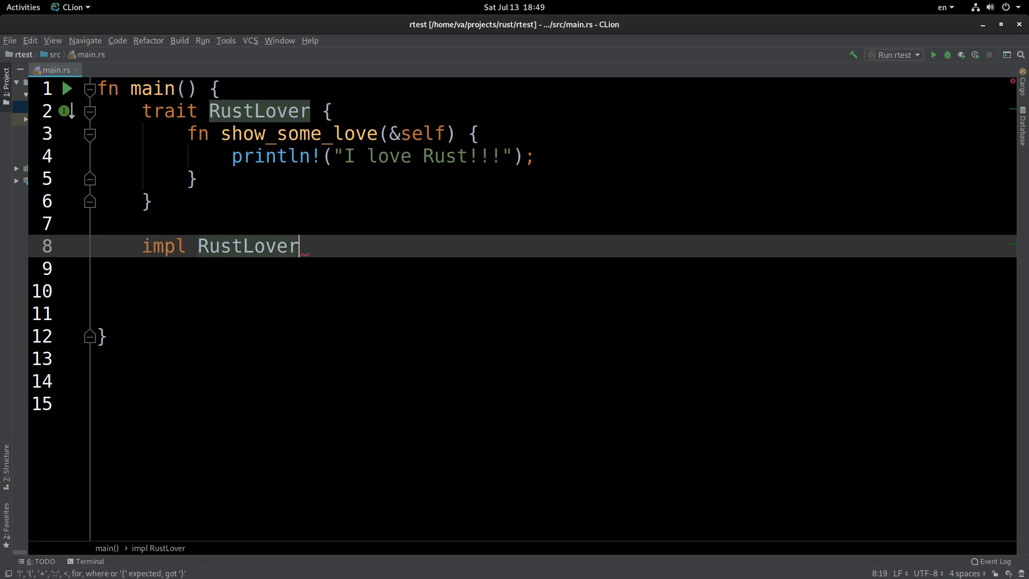
{"action": "type", "text": "for"}
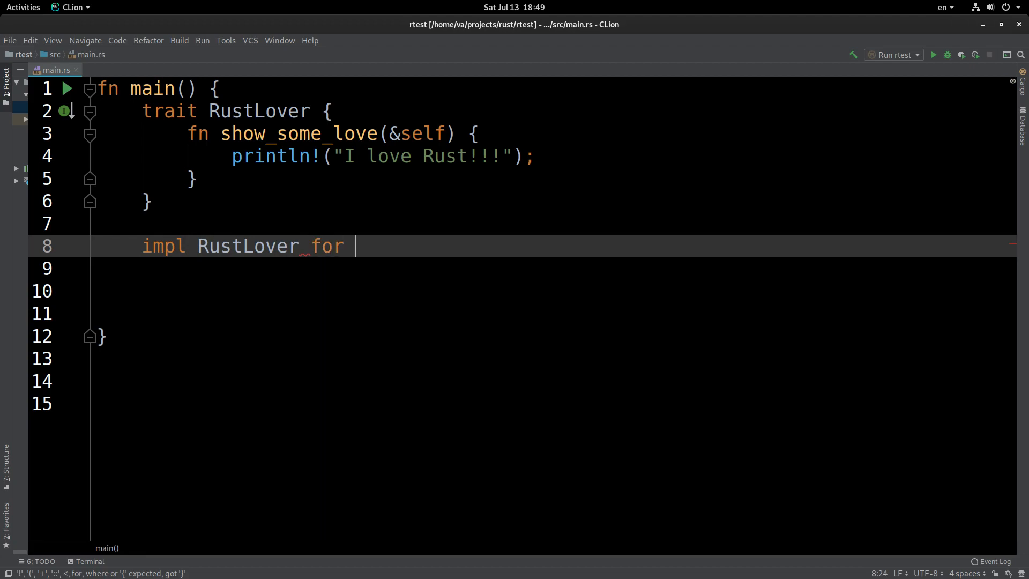
{"action": "type", "text": "b"}
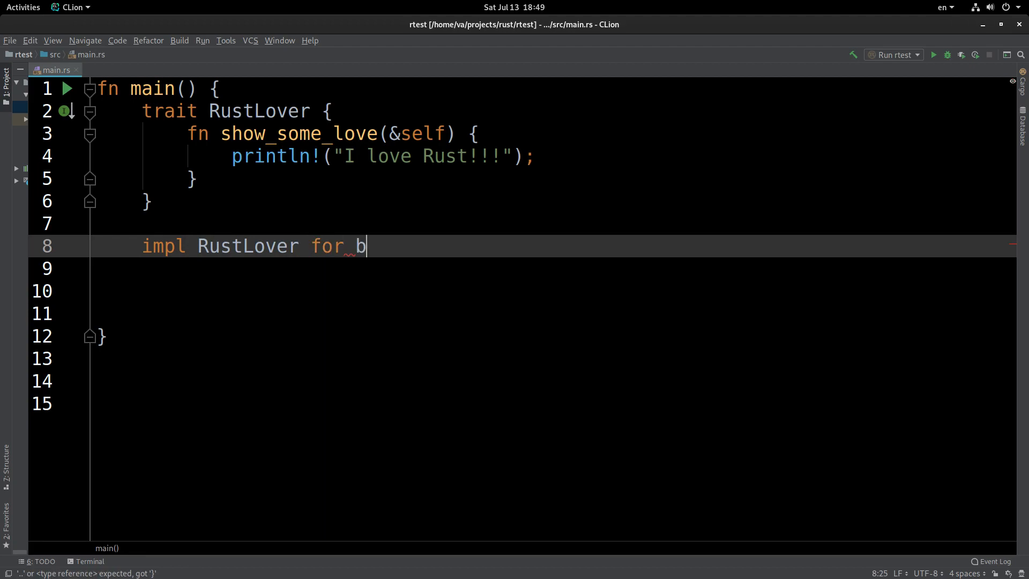
{"action": "type", "text": "ool"}
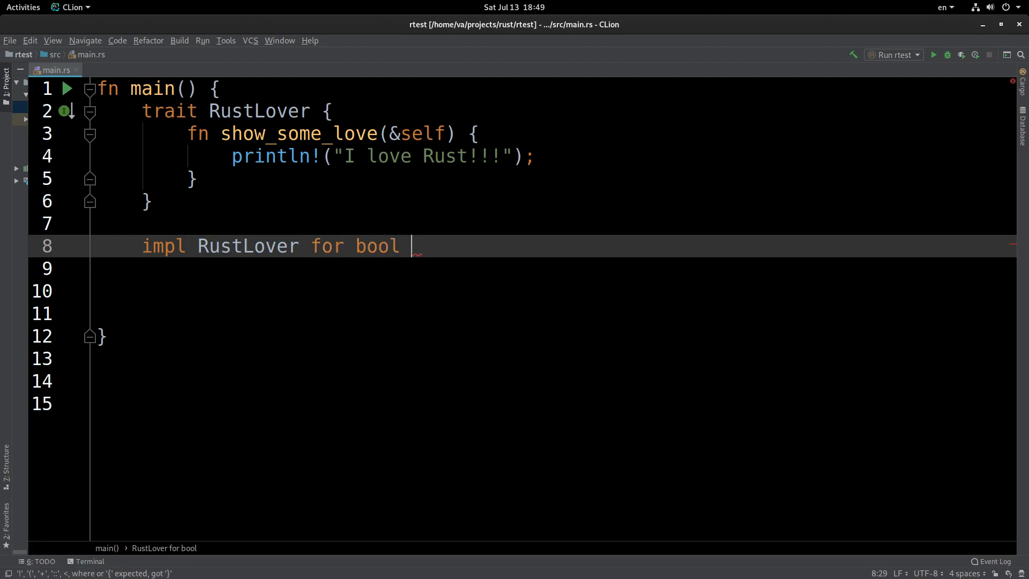
{"action": "type", "text": "{}"}
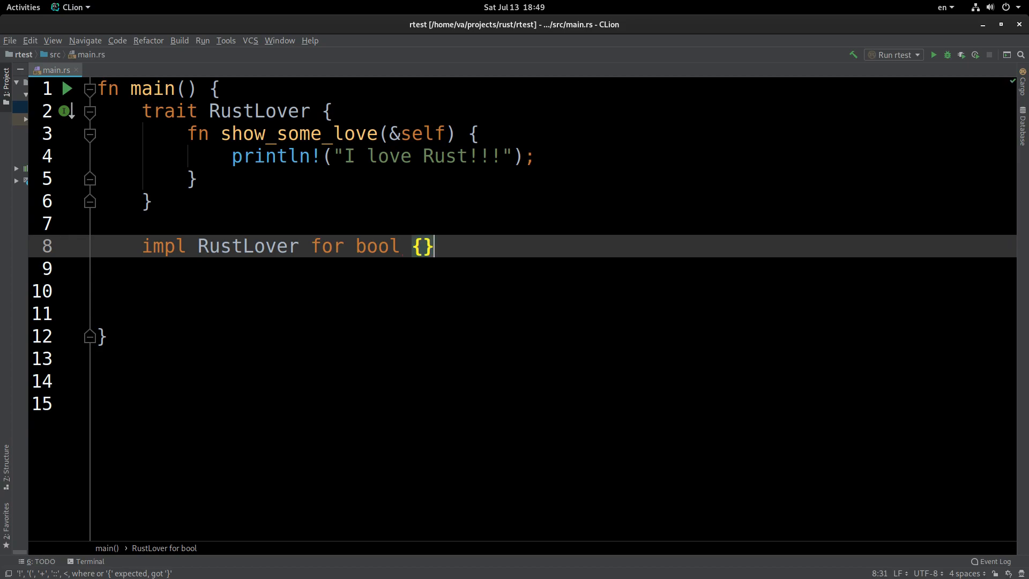
{"action": "mouse_move", "coordinate": [175, 34]}
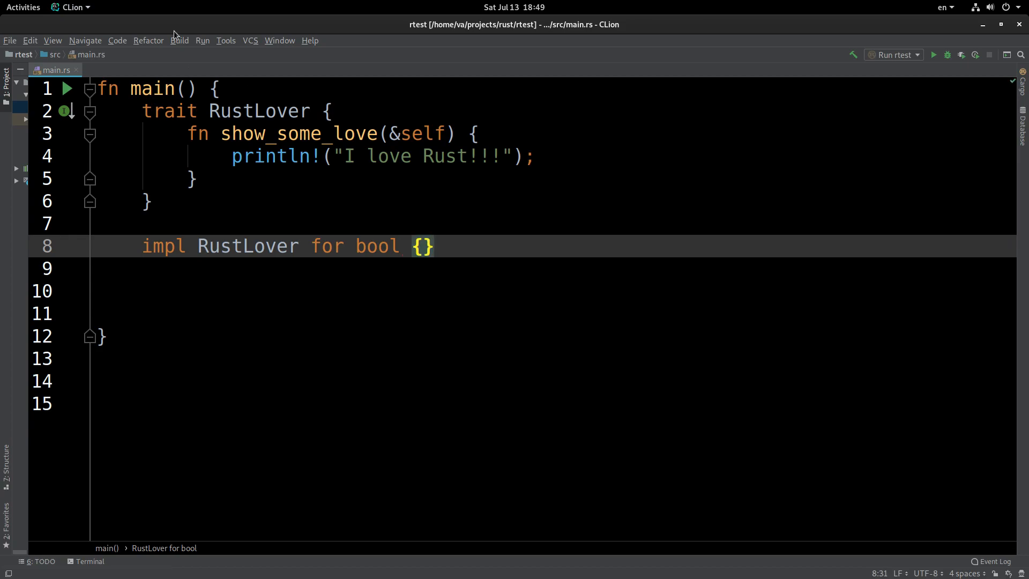
{"action": "double_click", "coordinate": [376, 246]}
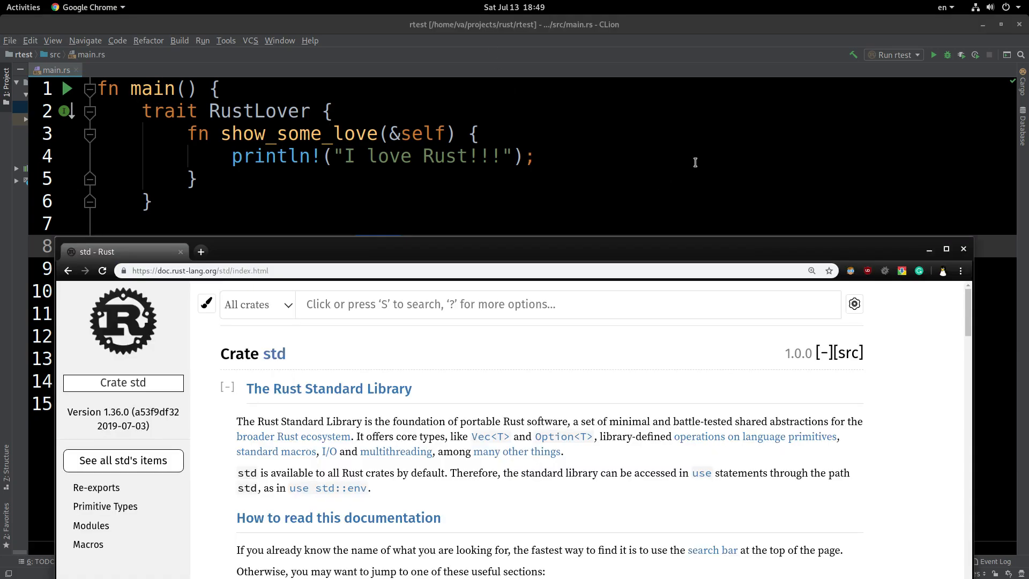
Search the Rust std docs for bool, open the bool primitive, and return to CLion.
{"action": "left_click", "coordinate": [947, 248]}
{"action": "type", "text": "bool"}
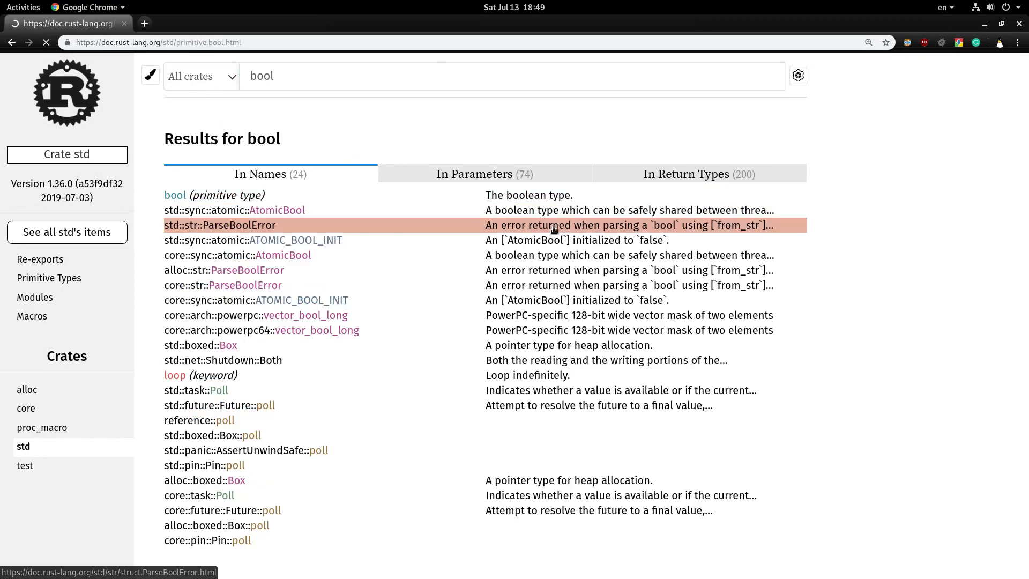
{"action": "left_click", "coordinate": [174, 195]}
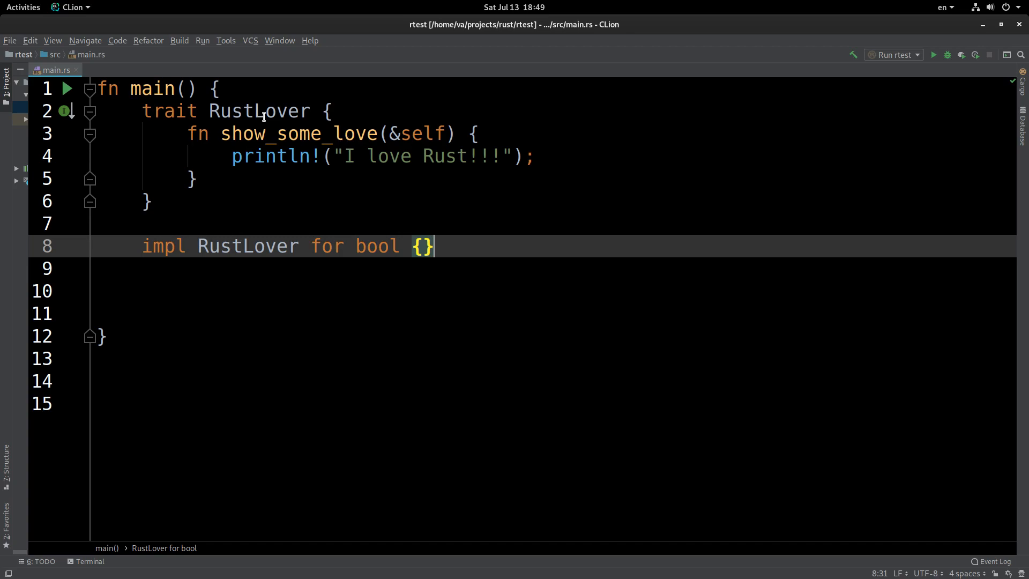
Declare `let truth: bool = true;` in main.
{"action": "double_click", "coordinate": [376, 246]}
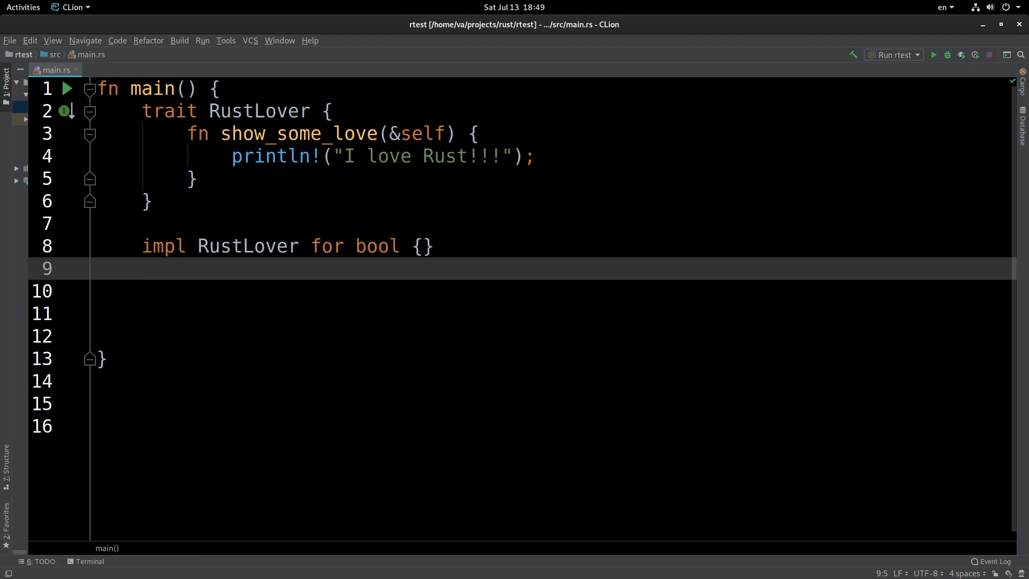
{"action": "type", "text": "l"}
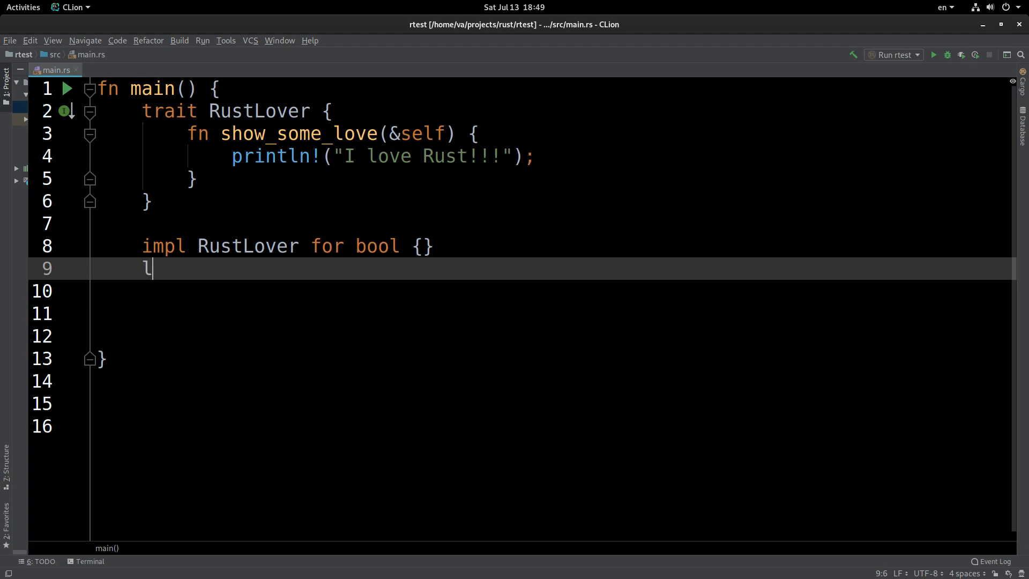
{"action": "type", "text": "et"}
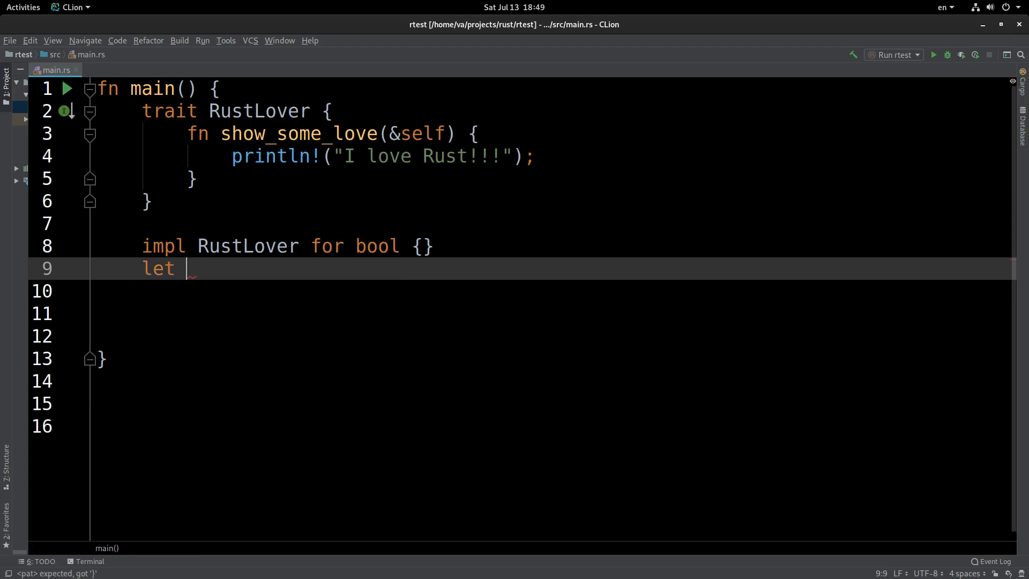
{"action": "type", "text": "truth"}
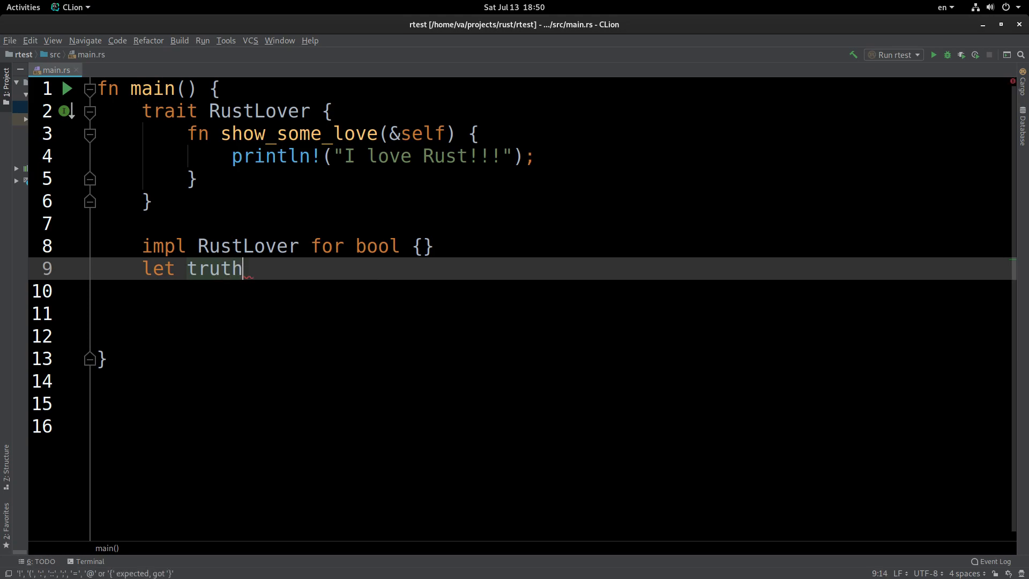
{"action": "type", "text": ": bool ="}
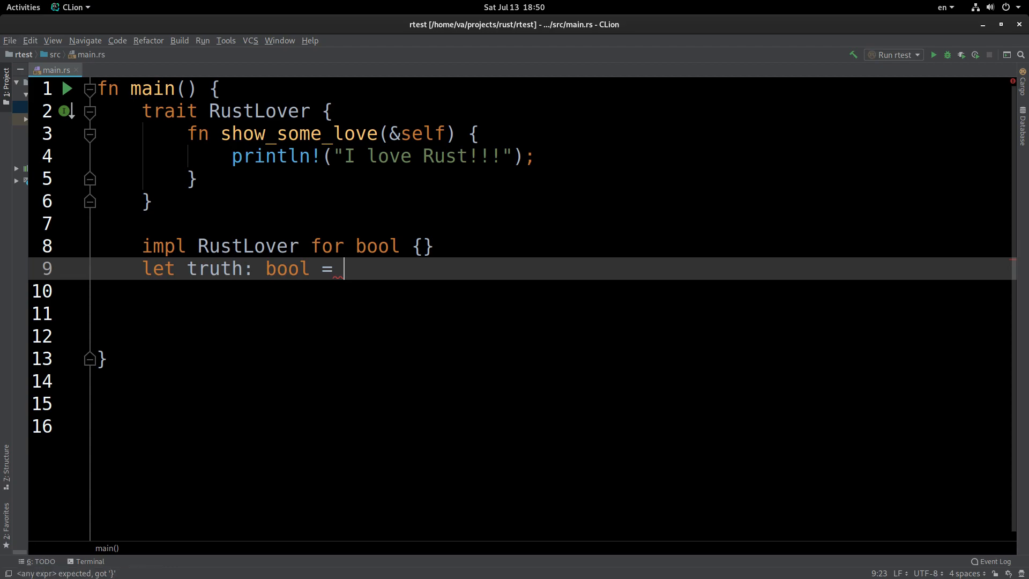
{"action": "type", "text": "true;"}
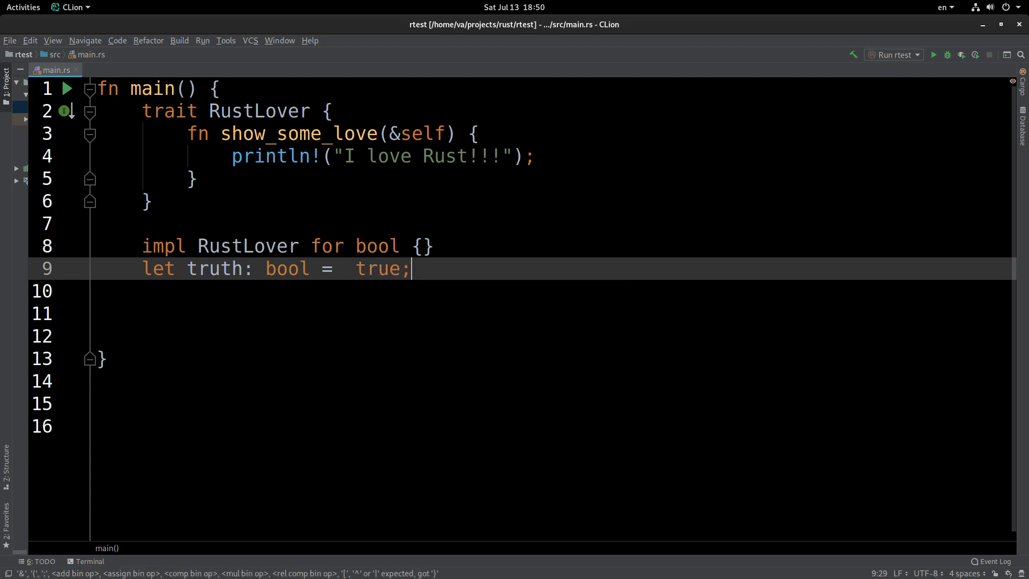
{"action": "key", "text": "Return"}
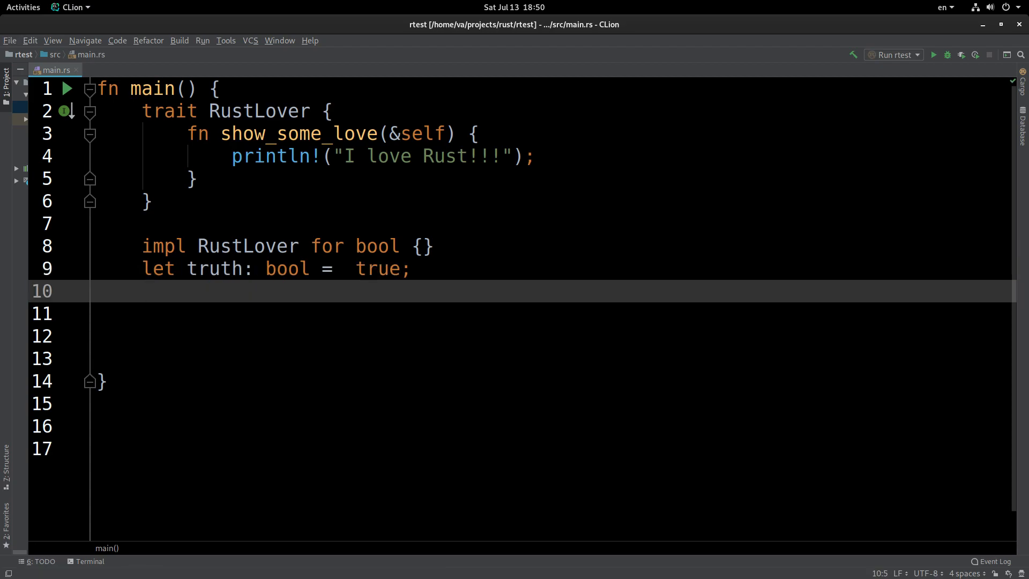
Call `truth.show_some_love();` by picking the method from autocomplete.
{"action": "type", "text": "truth"}
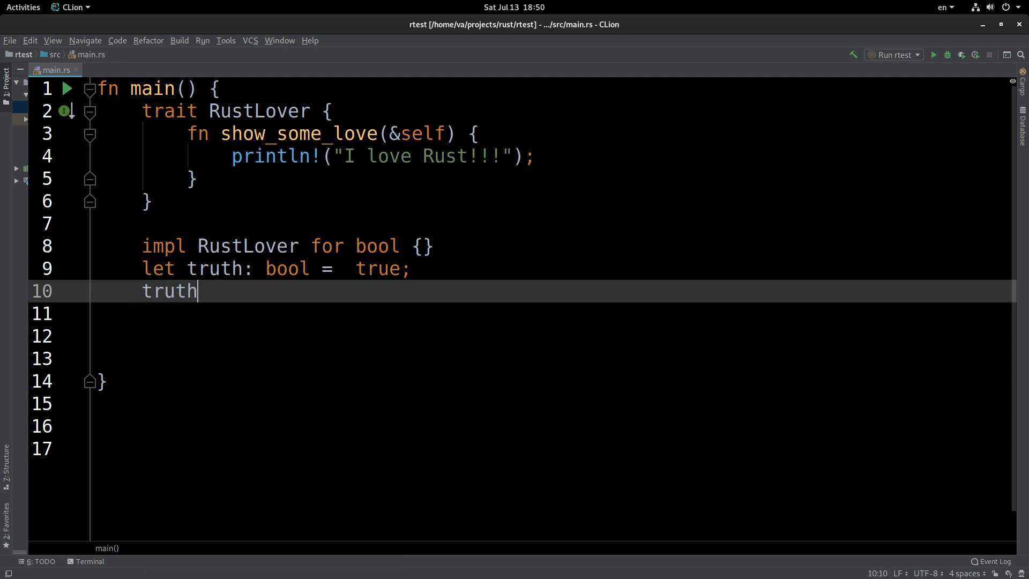
{"action": "type", "text": "."}
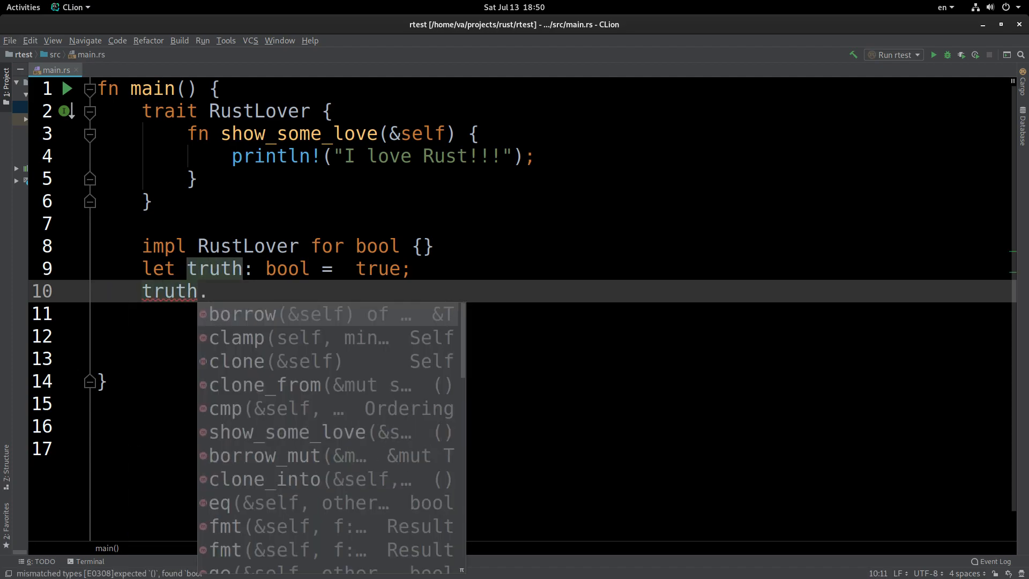
{"action": "left_click", "coordinate": [286, 431]}
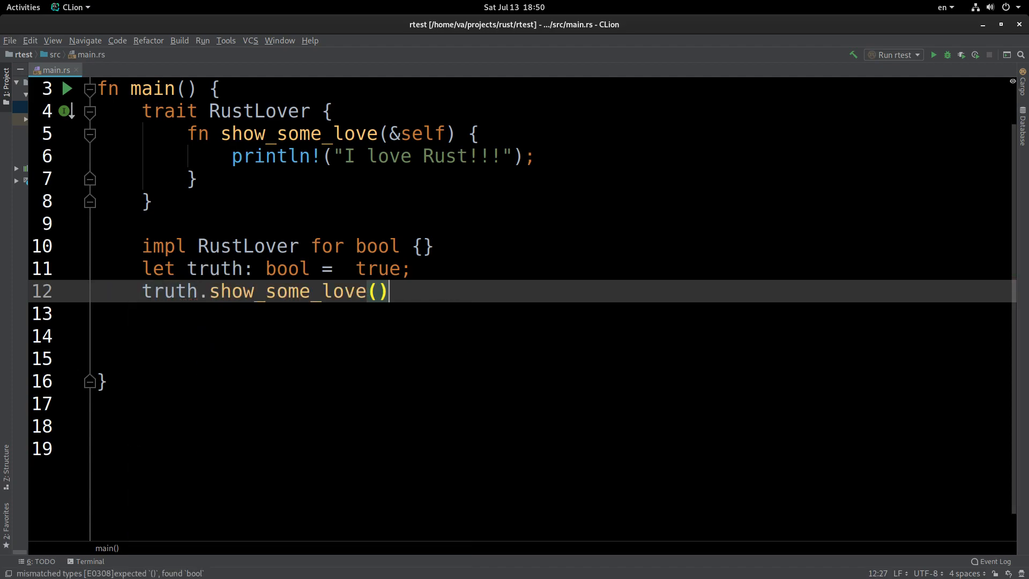
{"action": "type", "text": ";"}
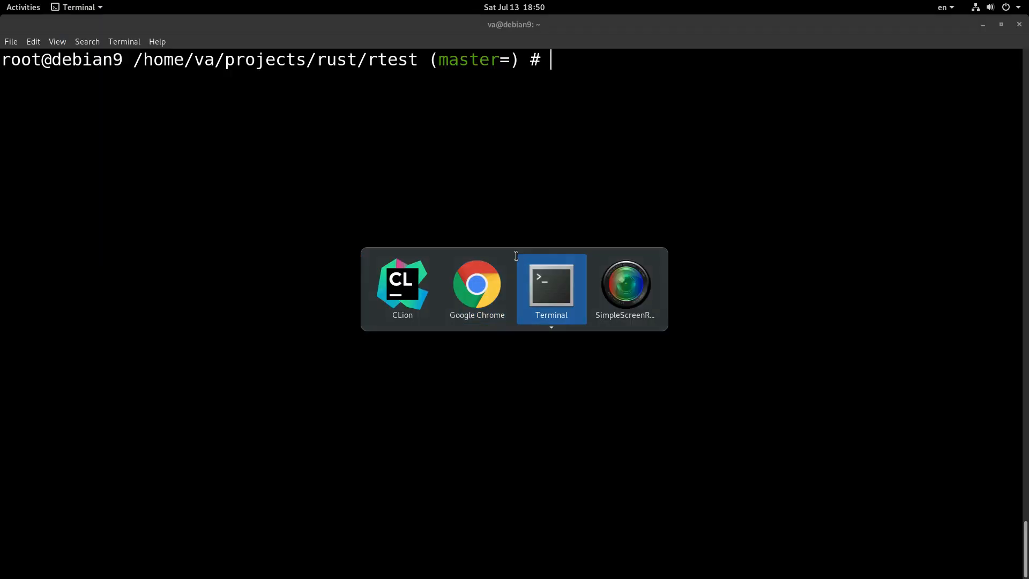
Run `cargo run` and see error E0432 for the unresolved crate::RustLover import.
{"action": "type", "text": "cargo run"}
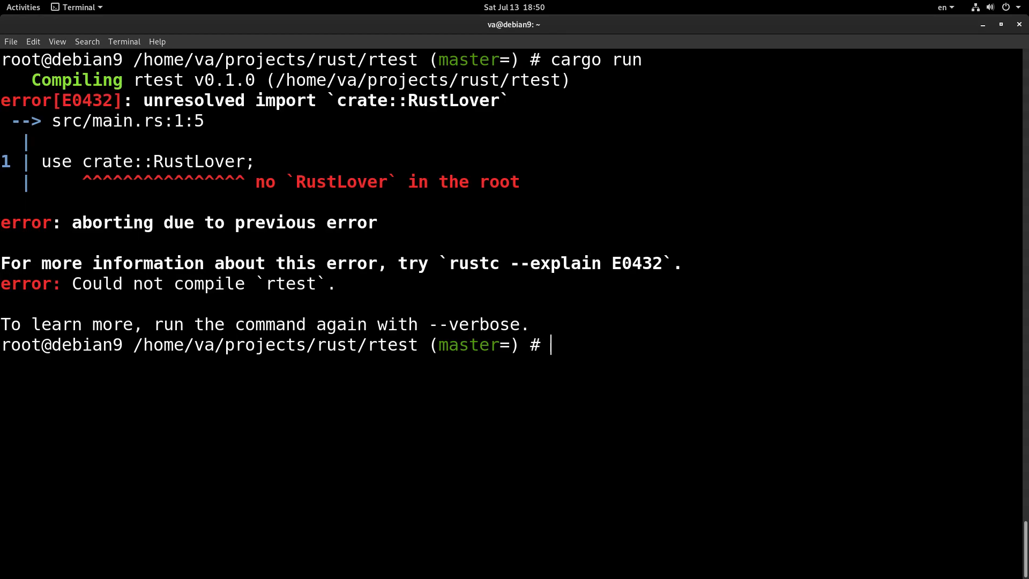
{"action": "mouse_move", "coordinate": [517, 260]}
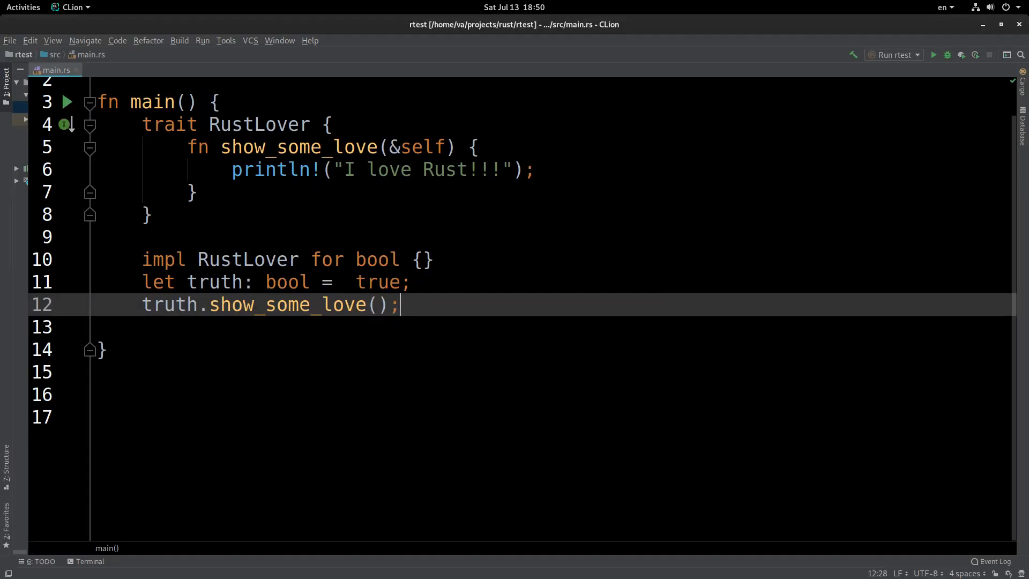
Inspect the `use crate::RustLover;` import on line 1 of main.rs.
{"action": "left_click", "coordinate": [420, 258]}
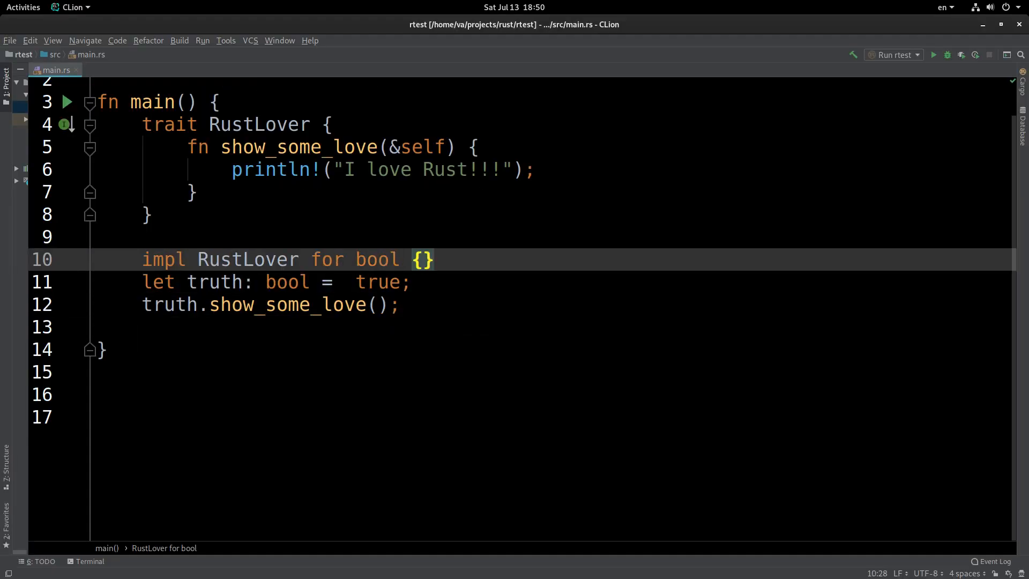
{"action": "left_click", "coordinate": [148, 214]}
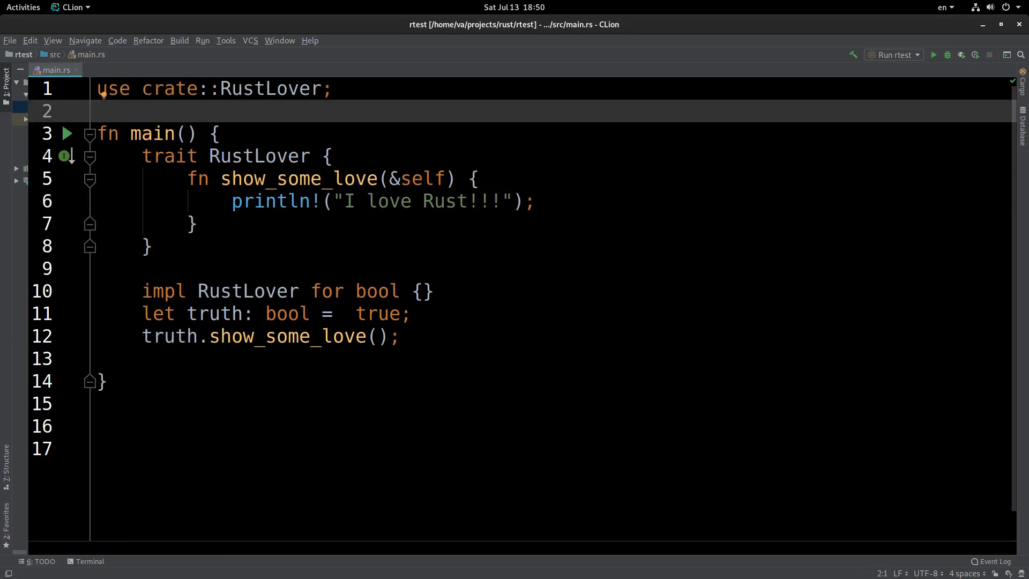
{"action": "left_click", "coordinate": [98, 88]}
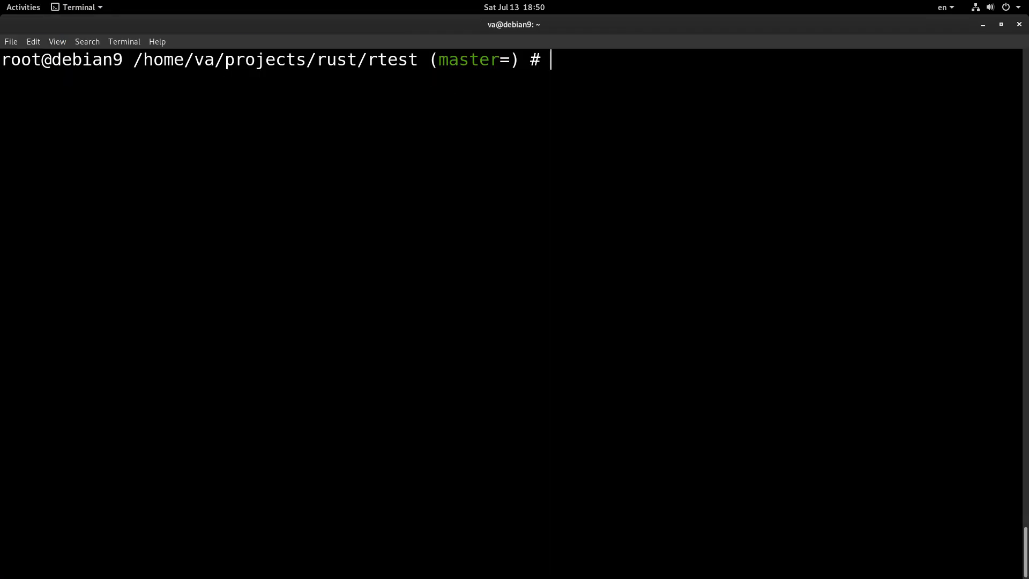
Clear the old build error output from the Terminal.
{"action": "key", "text": "Return"}
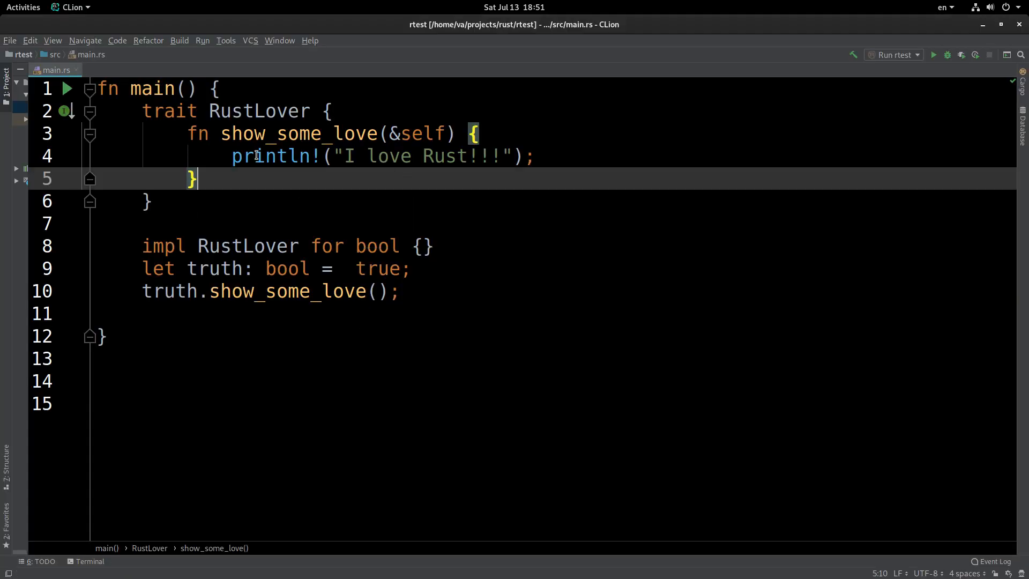
Add `use std::collections::HashMap;` as the first line of main.rs.
{"action": "triple_click", "coordinate": [381, 156]}
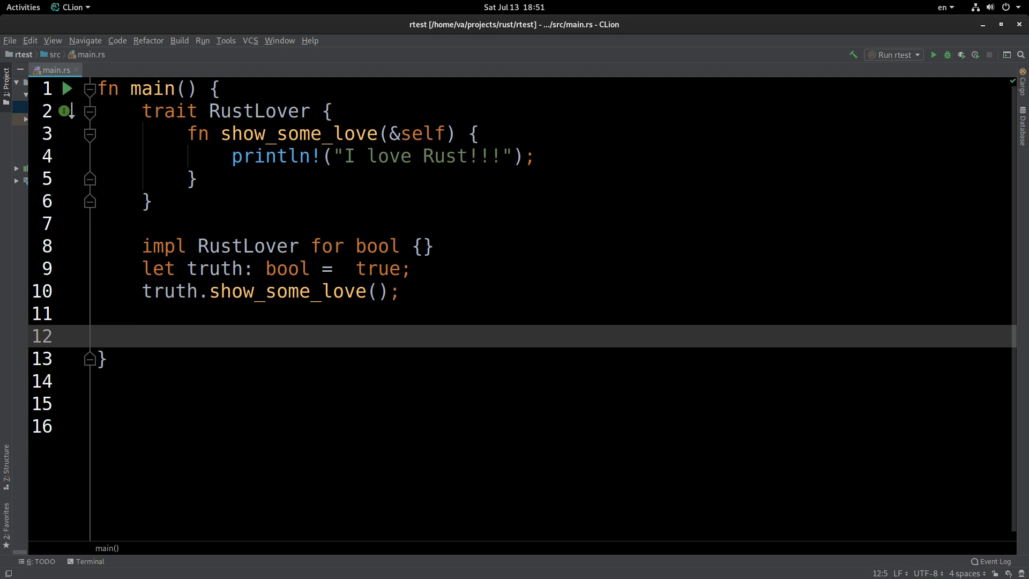
{"action": "type", "text": "u"}
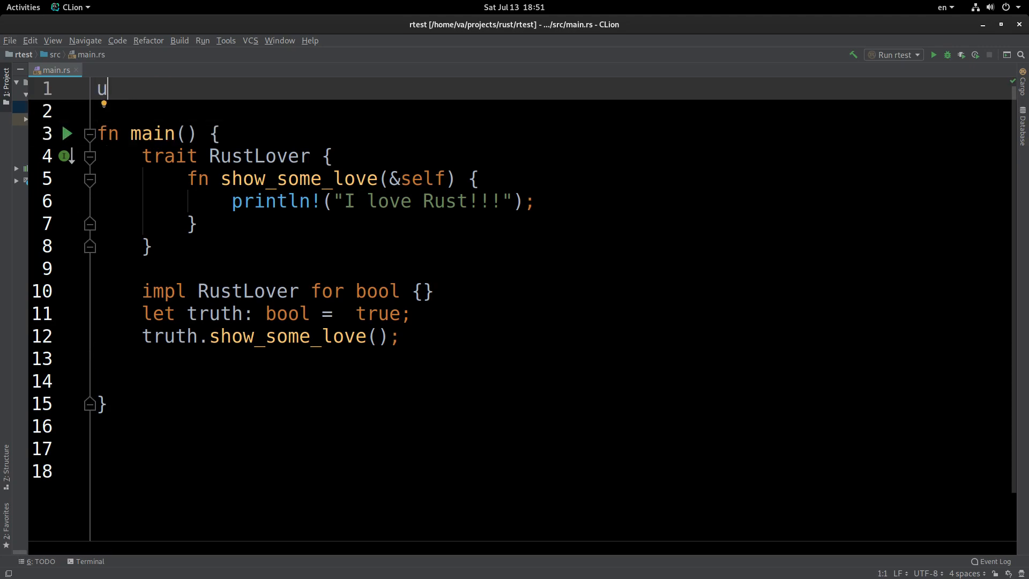
{"action": "type", "text": "se"}
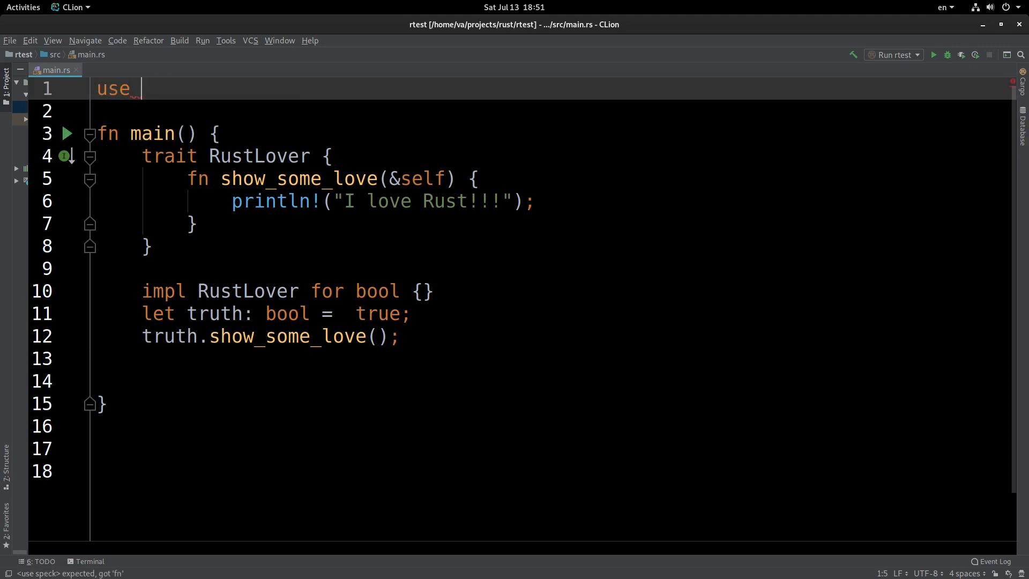
{"action": "type", "text": "std"}
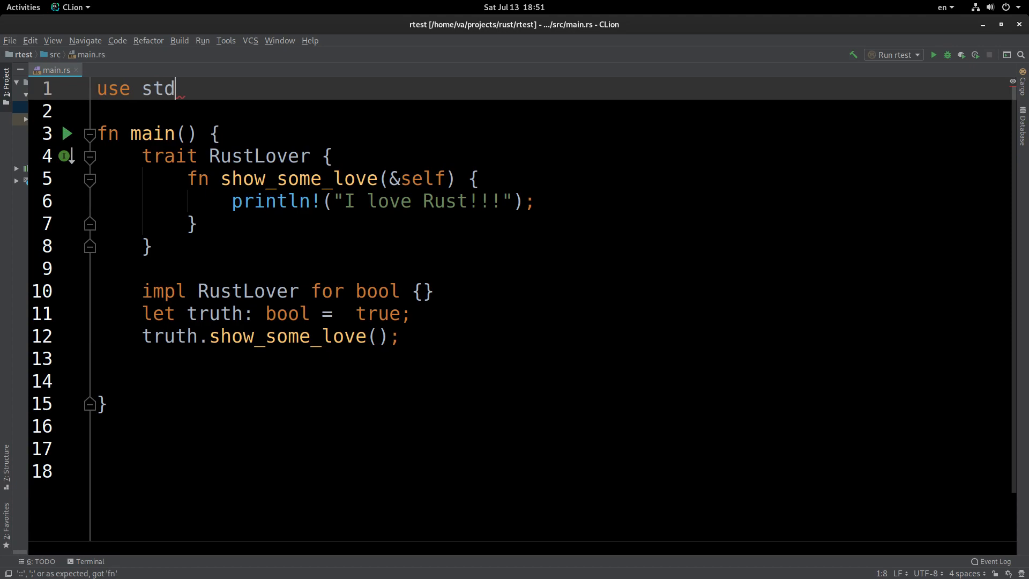
{"action": "type", "text": "::"}
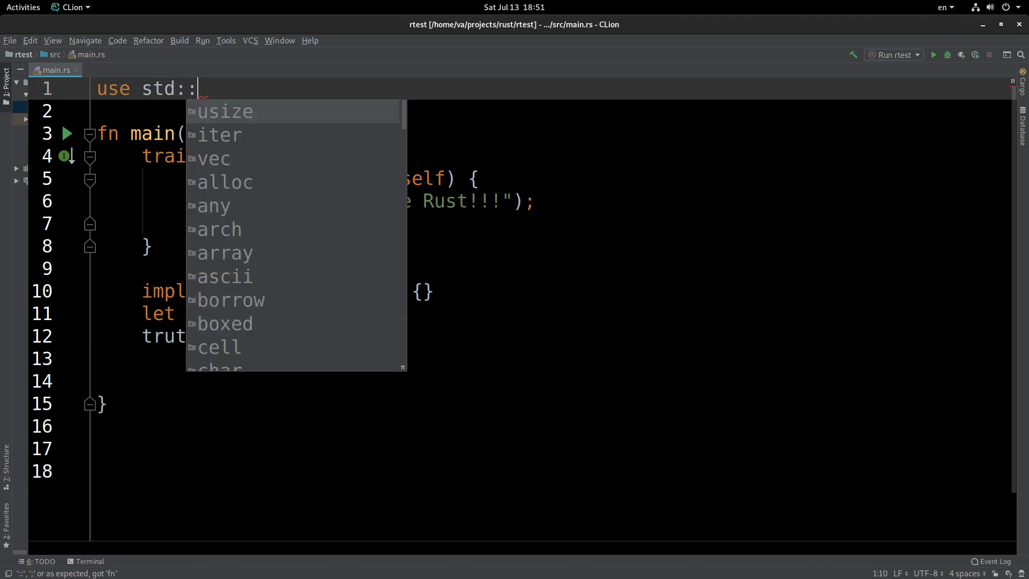
{"action": "type", "text": "collections::HashMap;"}
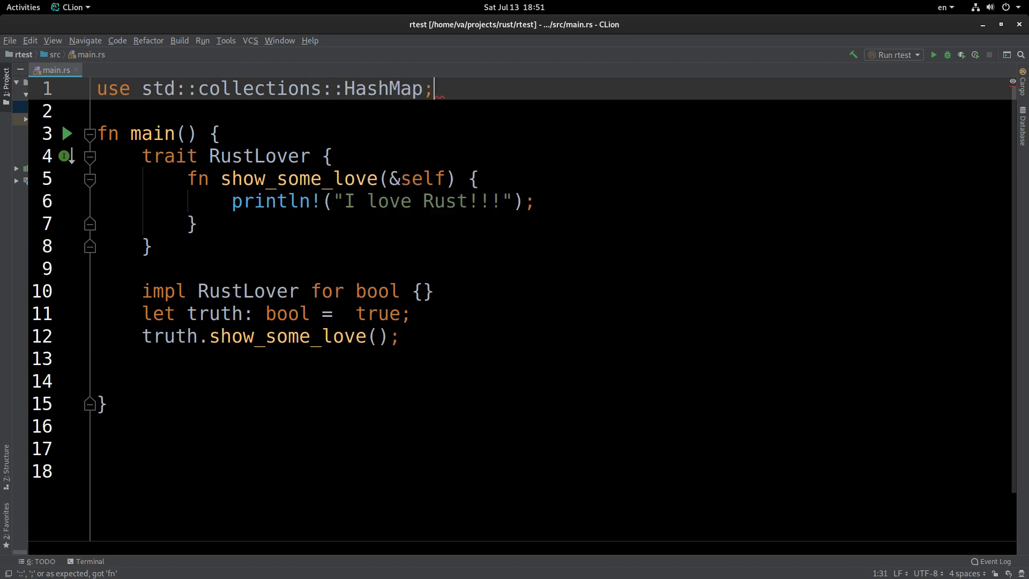
{"action": "mouse_move", "coordinate": [495, 314]}
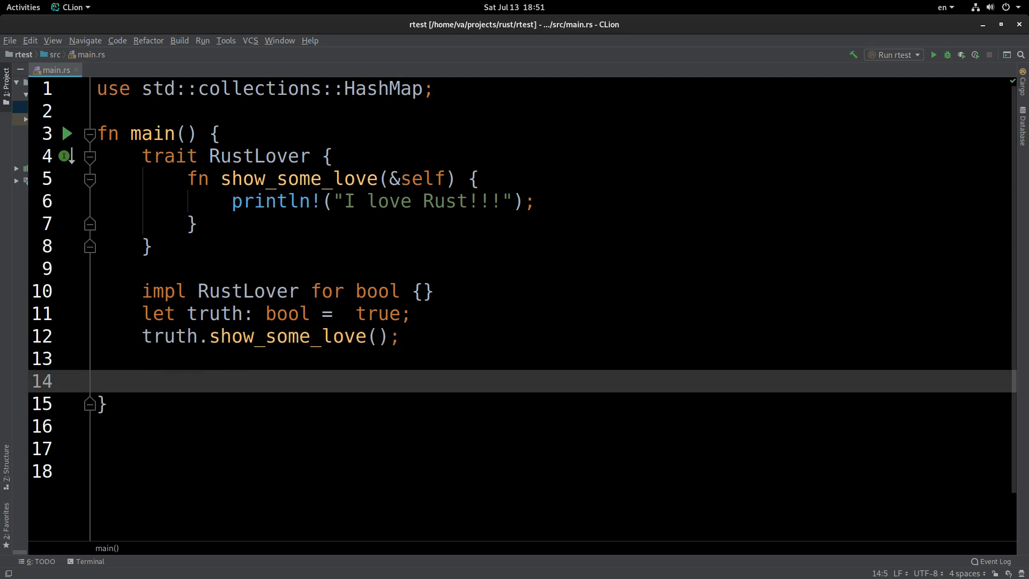
Write `impl RustLover for HashMap<String, String> {}` on line 14, with a new line below.
{"action": "type", "text": "impl"}
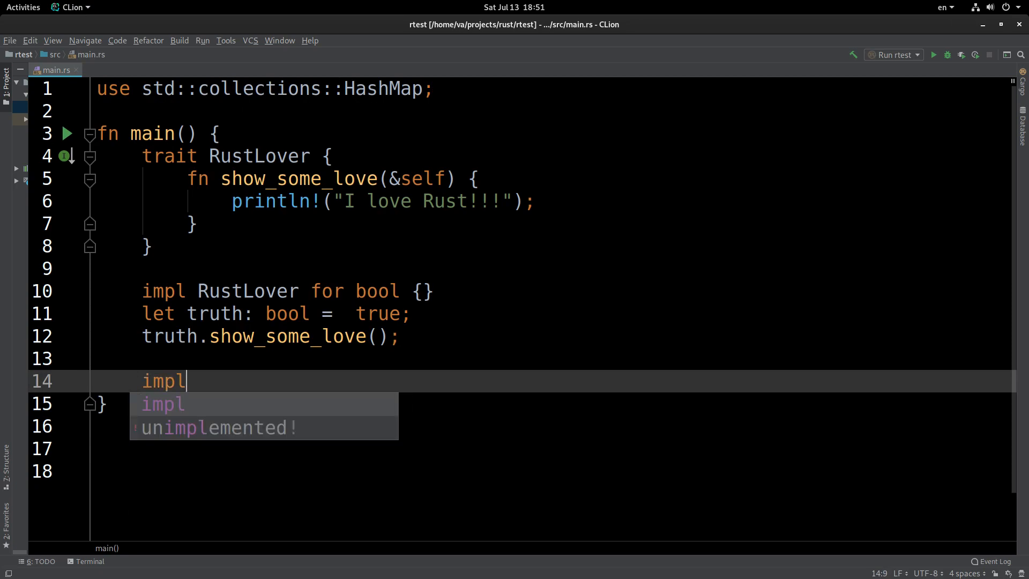
{"action": "type", "text": "RustLover"}
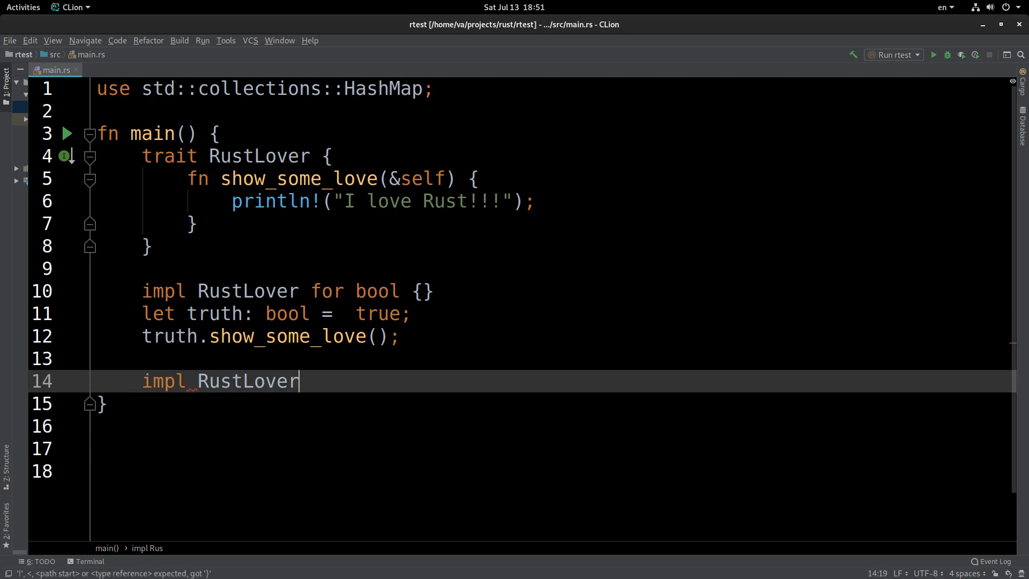
{"action": "type", "text": "for"}
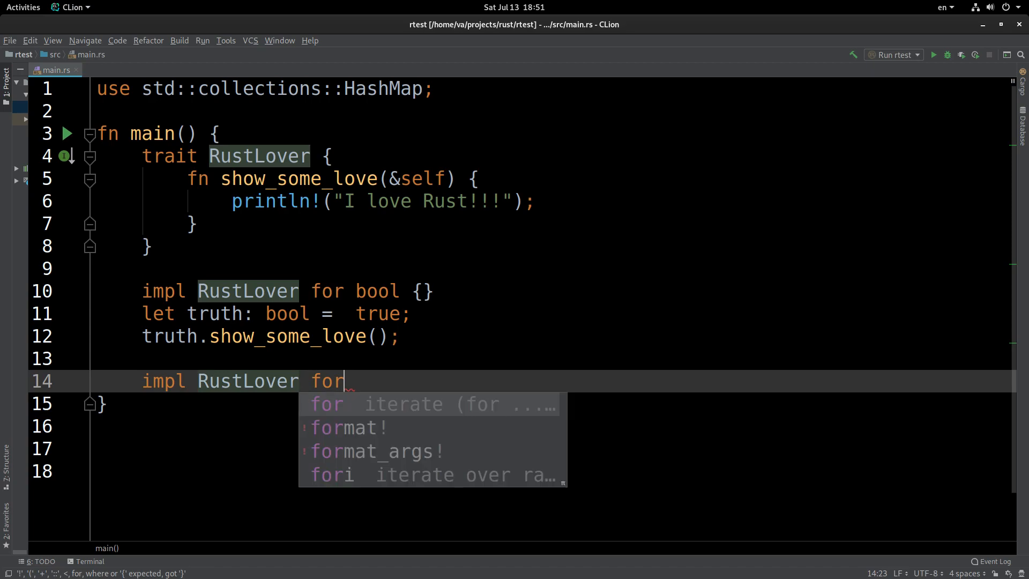
{"action": "type", "text": "Ha"}
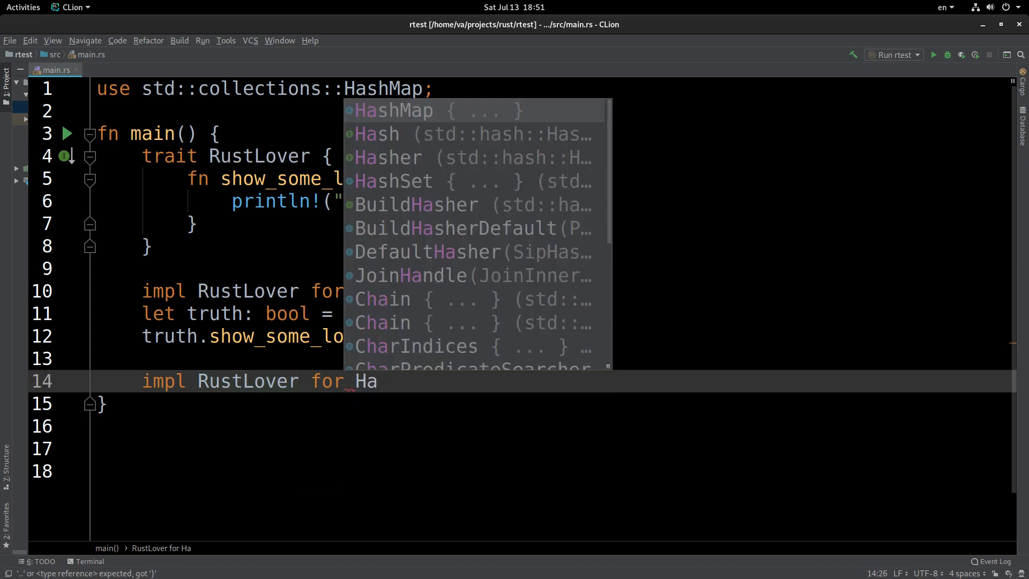
{"action": "left_click", "coordinate": [392, 110]}
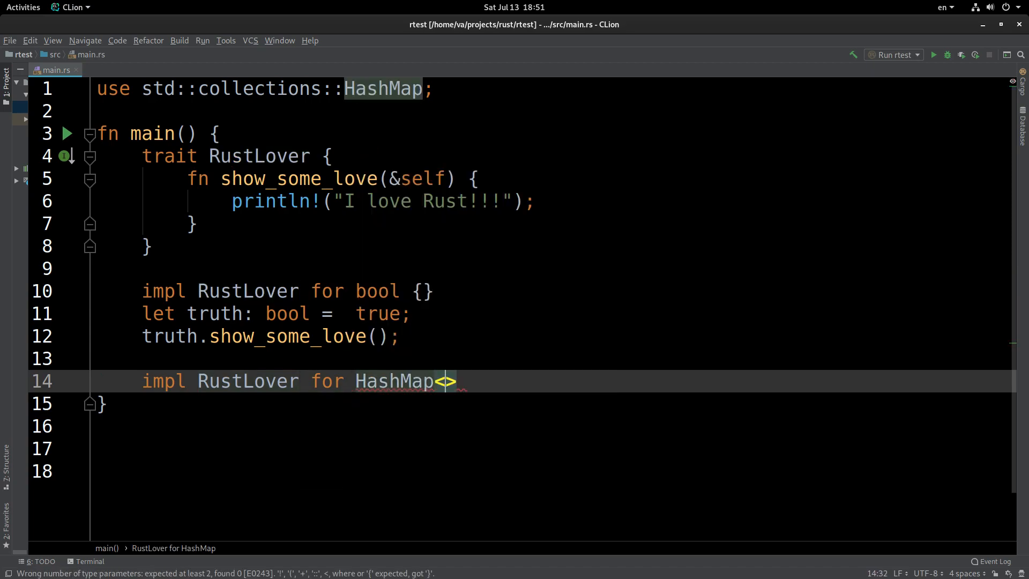
{"action": "type", "text": "String, S"}
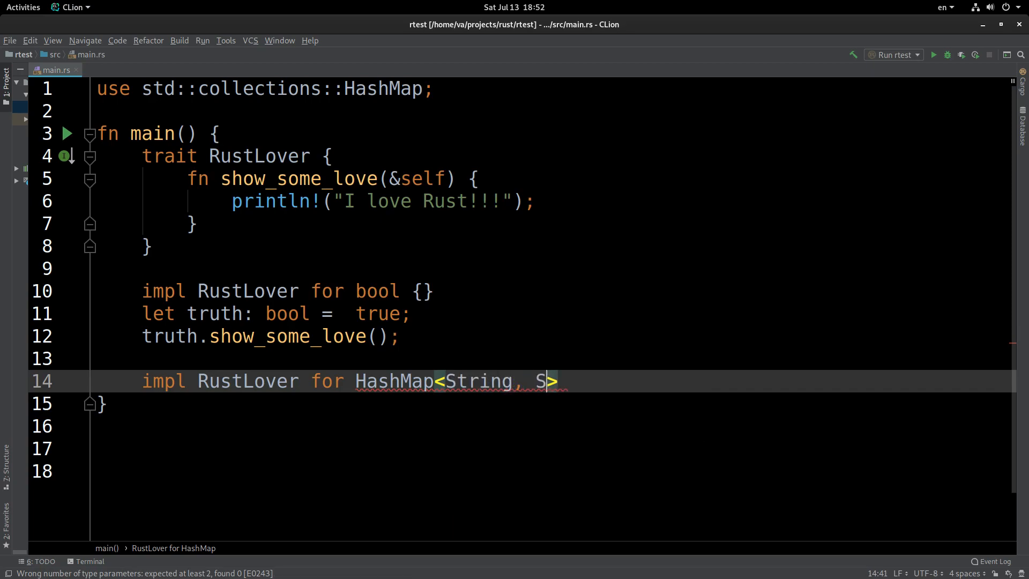
{"action": "type", "text": "tring"}
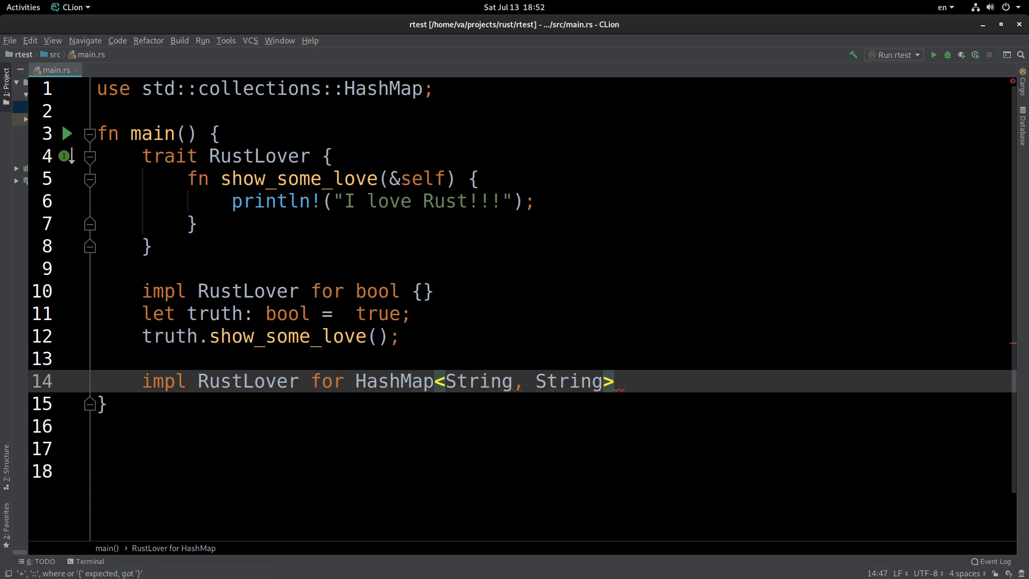
{"action": "type", "text": "{}"}
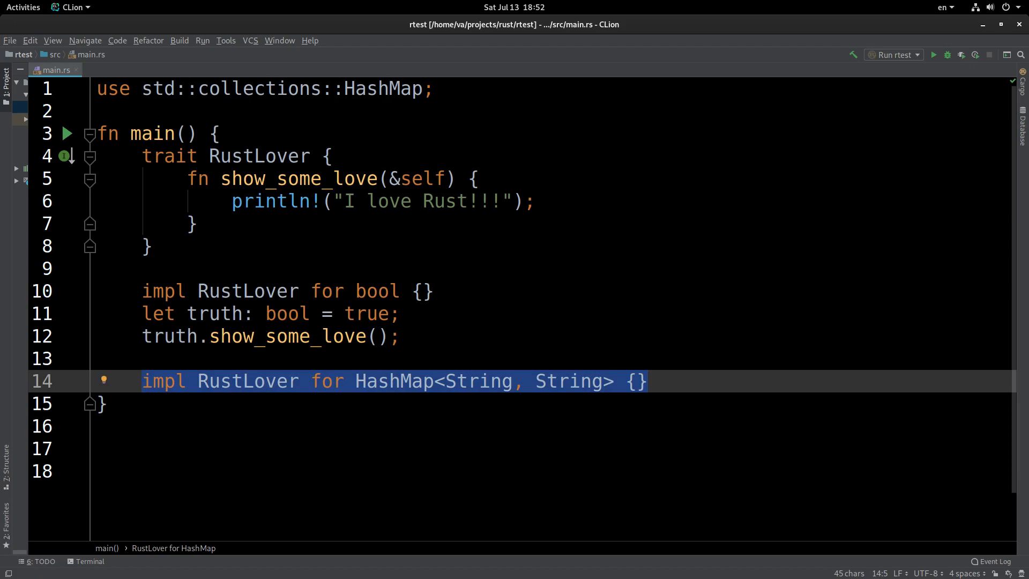
{"action": "left_click", "coordinate": [640, 381]}
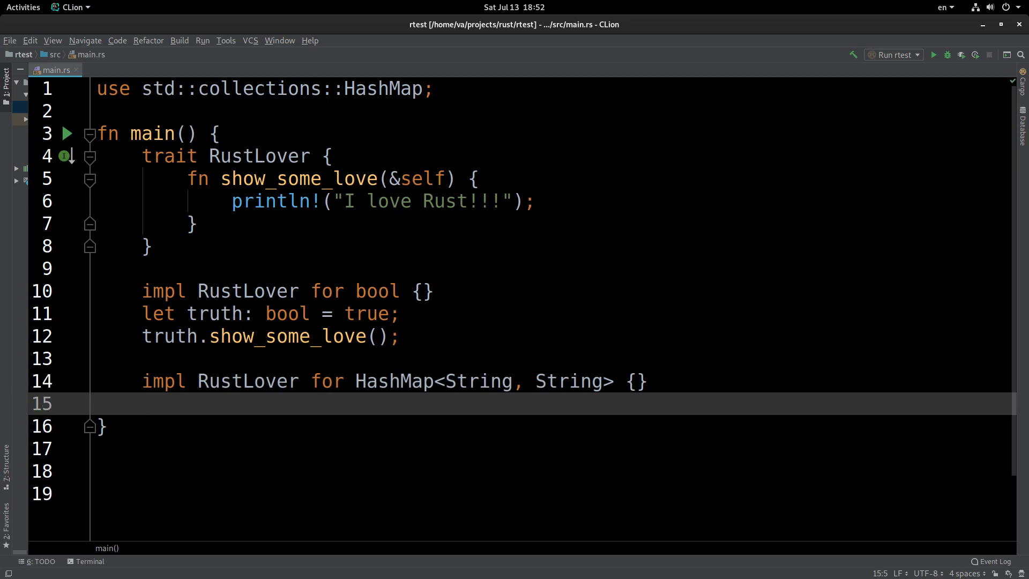
Declare `let dict: HashMap<String, String> = HashMap::new();` in main.
{"action": "type", "text": "let"}
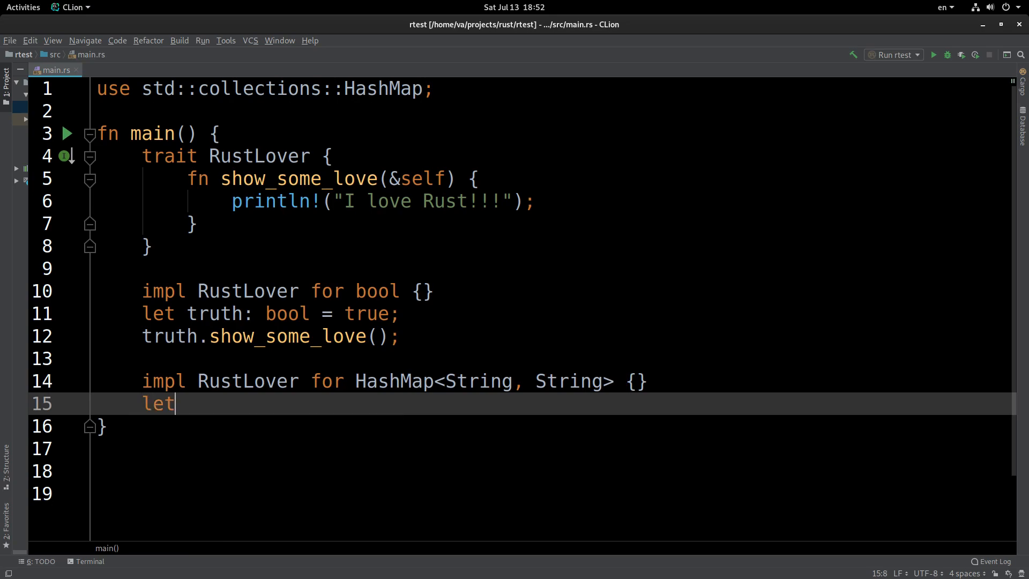
{"action": "type", "text": "dict"}
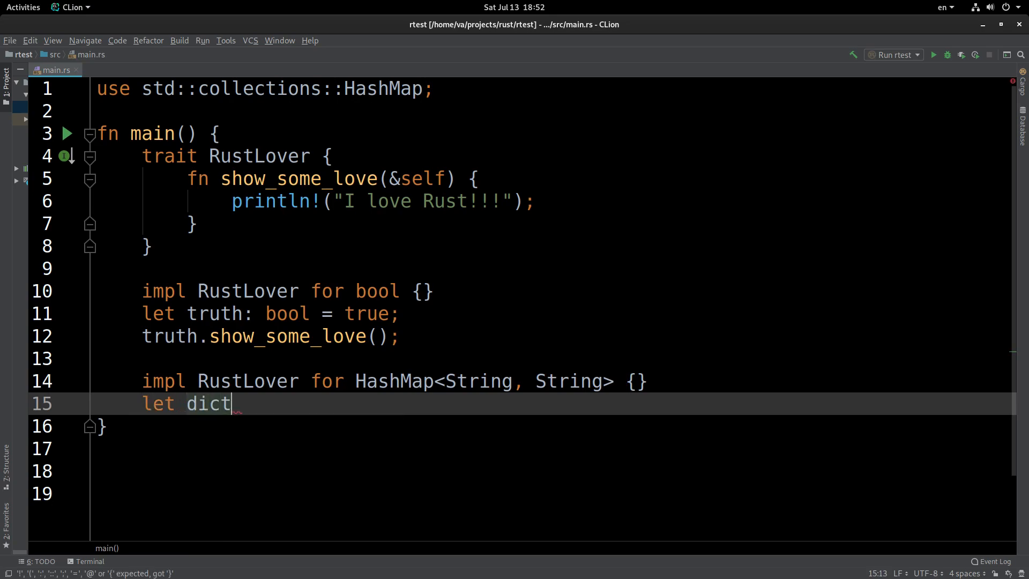
{"action": "type", "text": ":"}
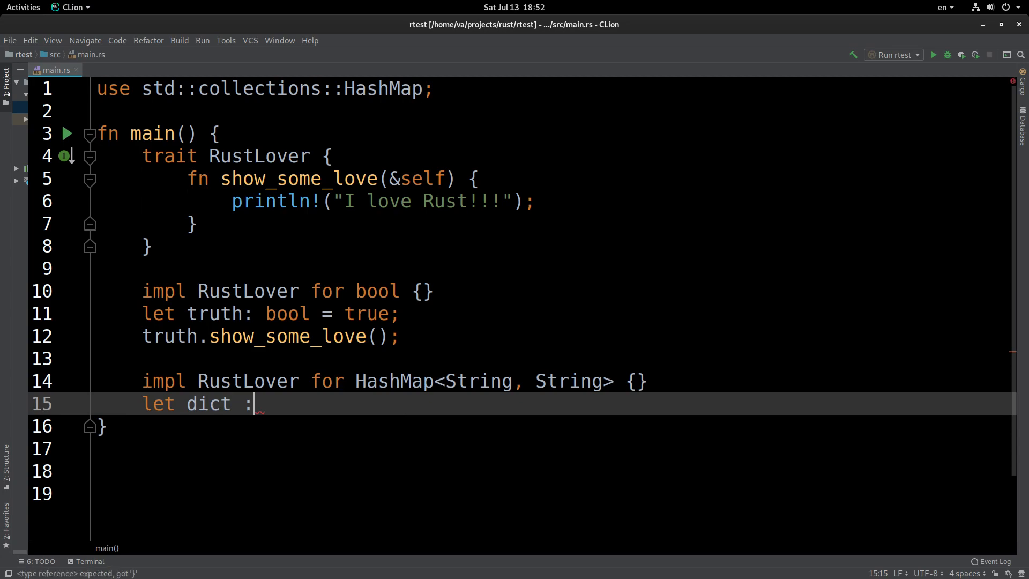
{"action": "type", "text": "Ha"}
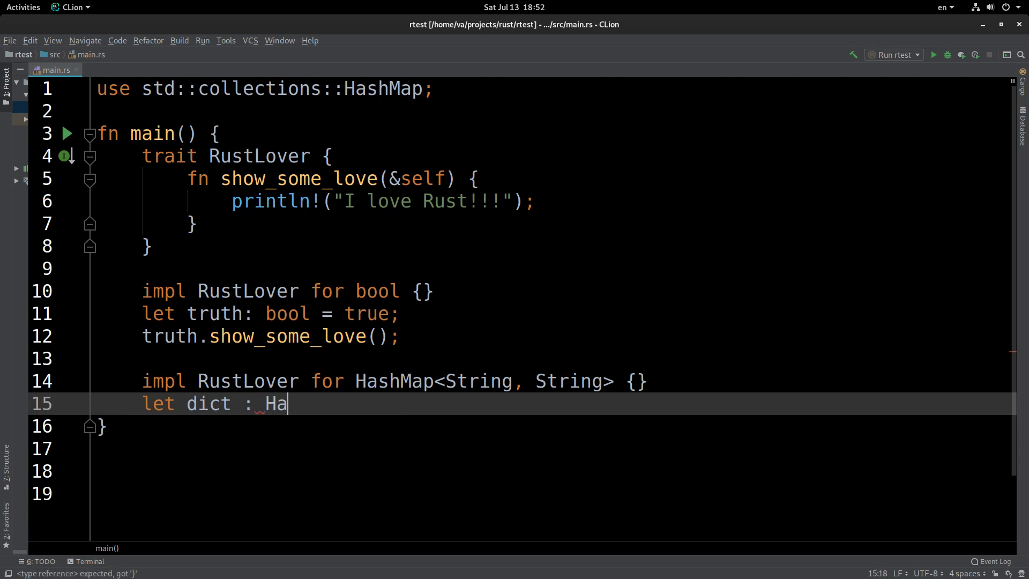
{"action": "type", "text": "shMap"}
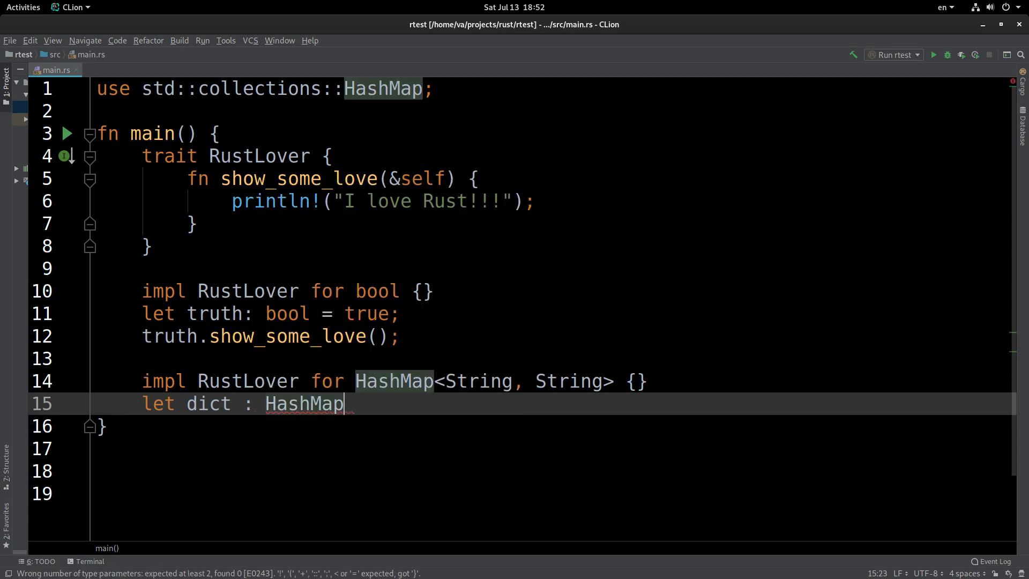
{"action": "type", "text": "<String, String>"}
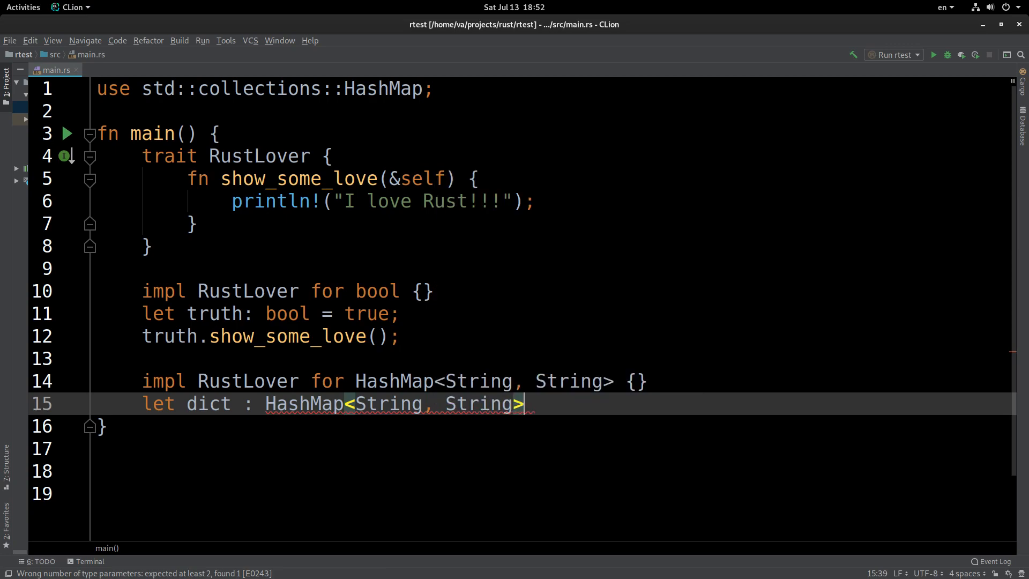
{"action": "type", "text": "="}
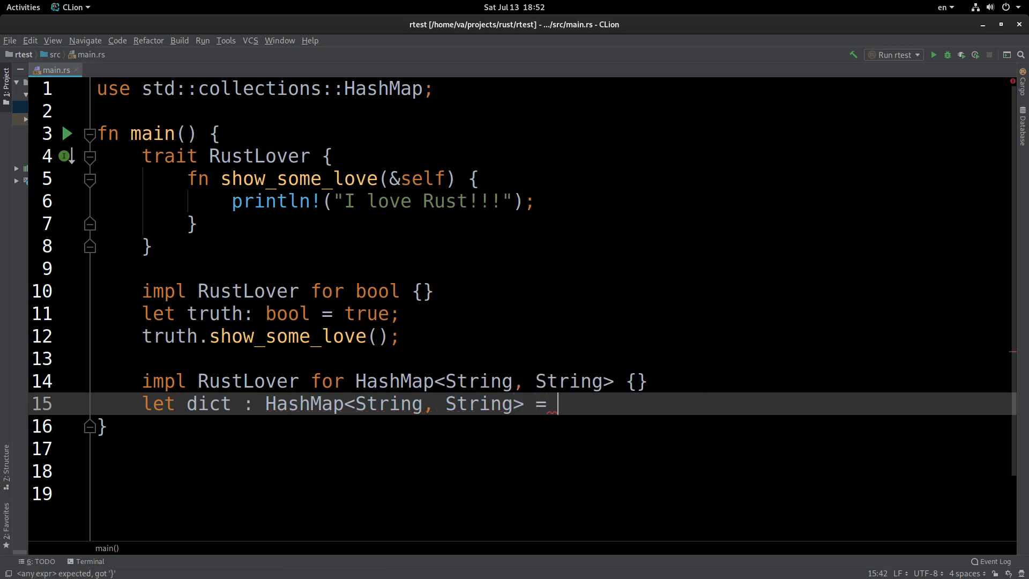
{"action": "type", "text": "HashMap::new();"}
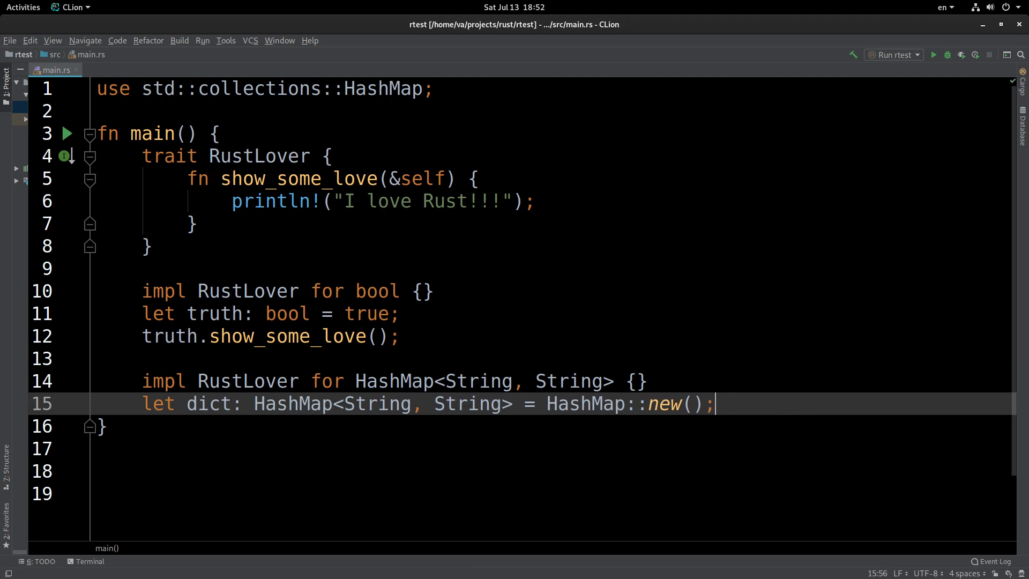
On the next line, start calling `dict.show_some_love()` via autocomplete.
{"action": "key", "text": "Return"}
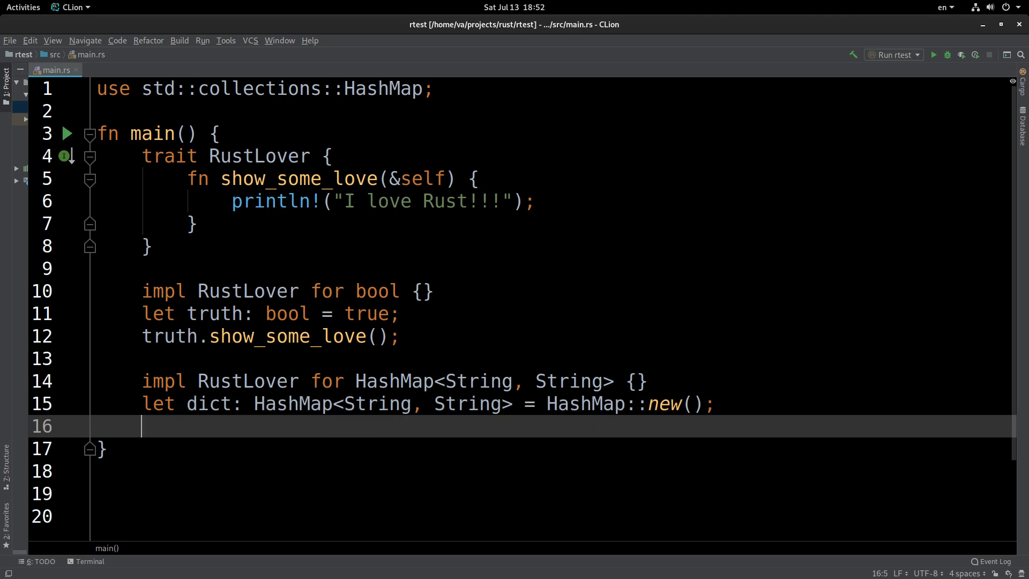
{"action": "type", "text": "dict."}
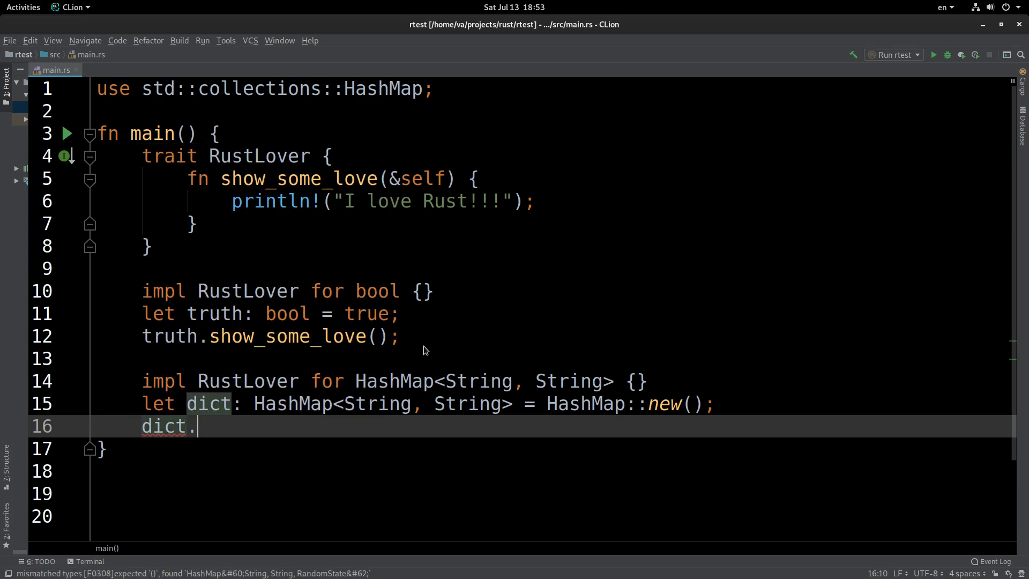
{"action": "type", "text": "sh"}
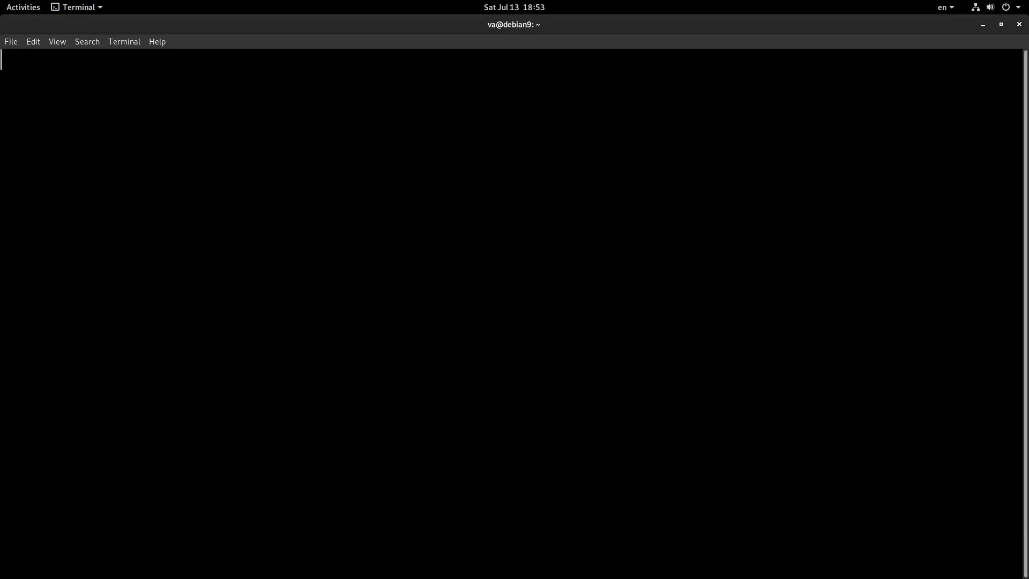
Run `cargo run` for rtest, confirm "I love Rust!!!" prints twice, and return to CLion.
{"action": "key", "text": "Return"}
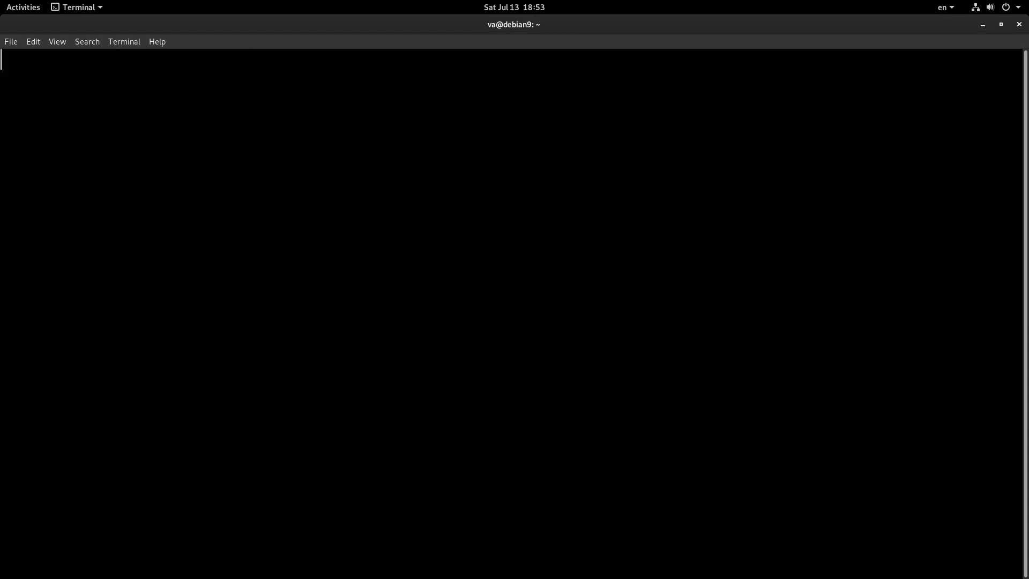
{"action": "key", "text": "Return"}
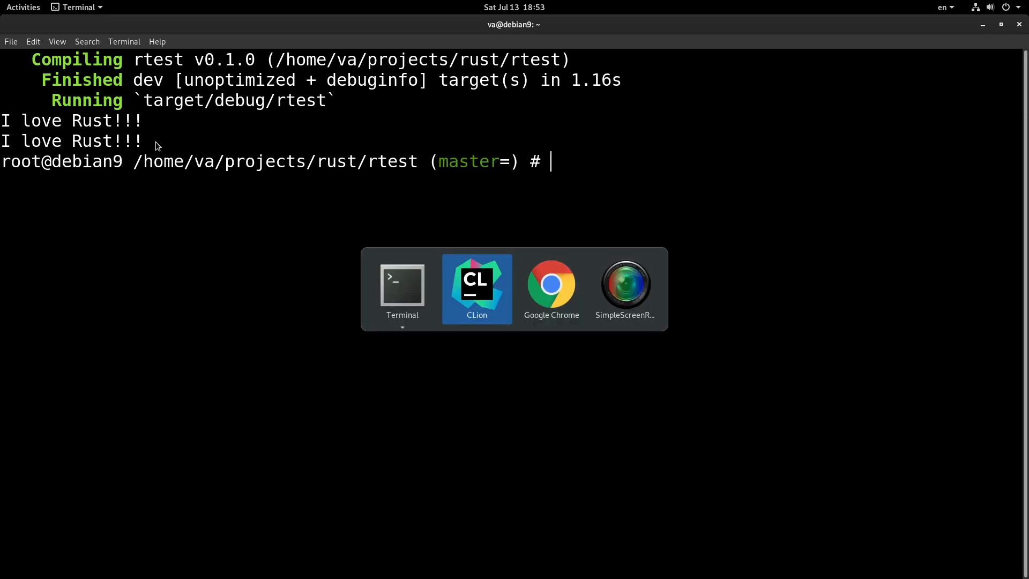
{"action": "left_click", "coordinate": [476, 289]}
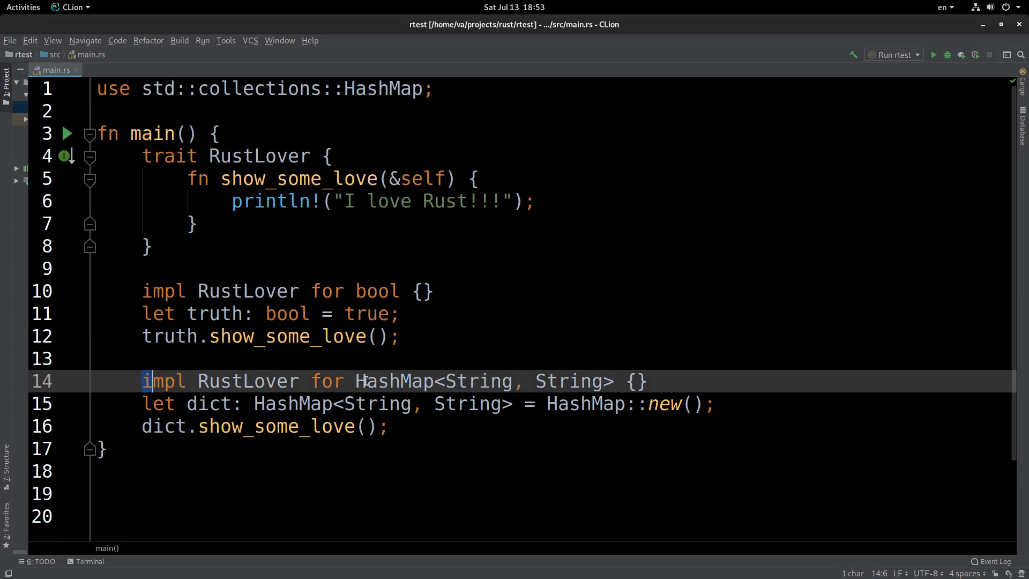
{"action": "double_click", "coordinate": [394, 381]}
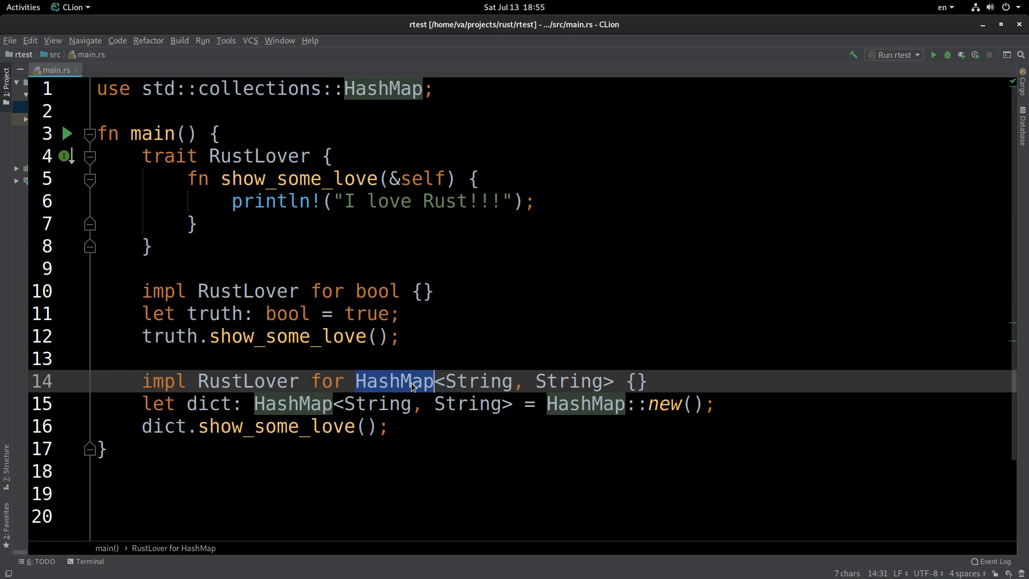
{"action": "mouse_move", "coordinate": [424, 426]}
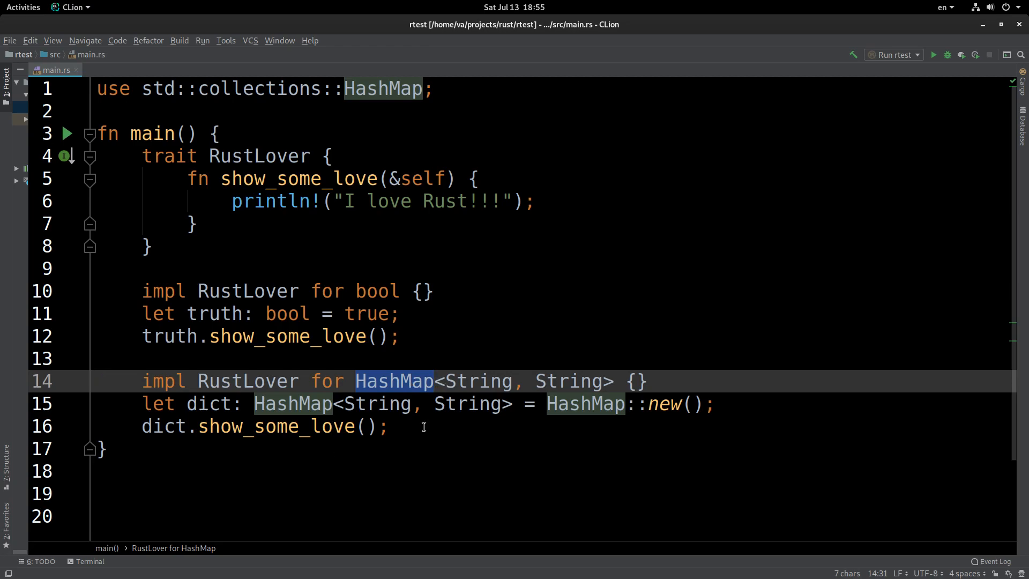
{"action": "left_click", "coordinate": [423, 426]}
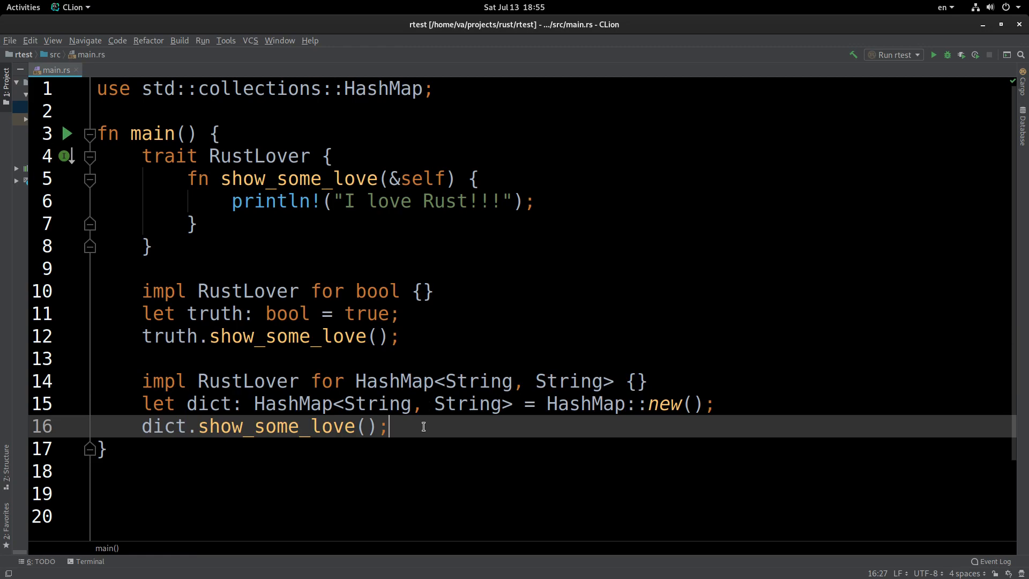